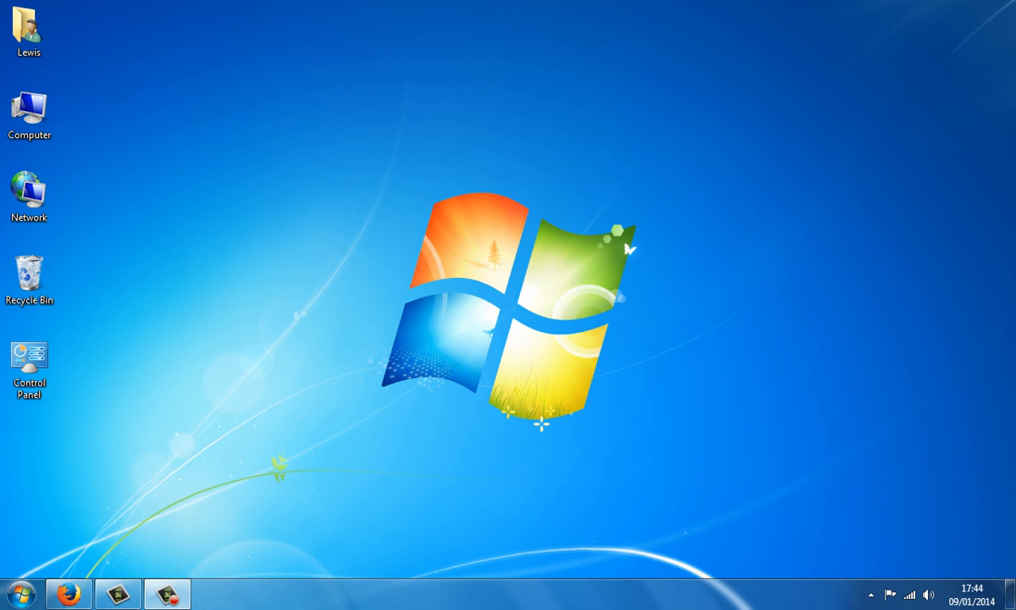
Open Personalize from the desktop's right-click menu
{"action": "right_click", "coordinate": [525, 305]}
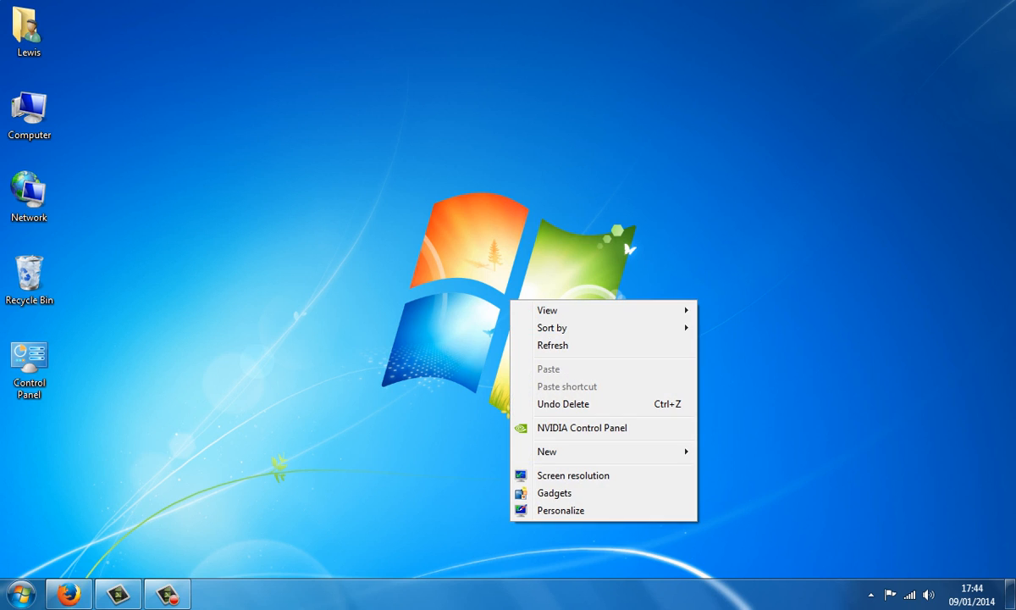
{"action": "mouse_move", "coordinate": [559, 509]}
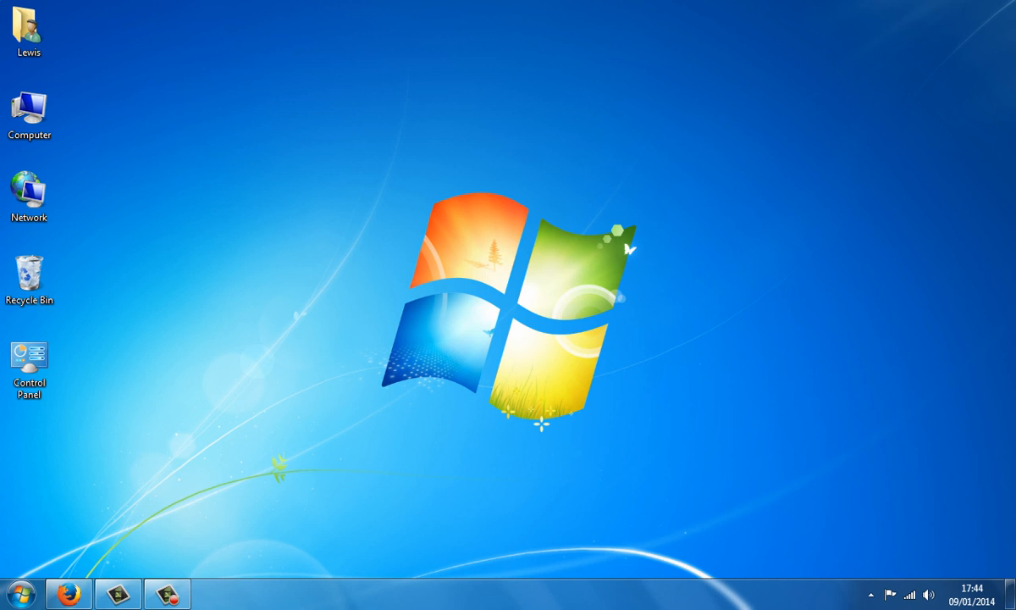
{"action": "left_click", "coordinate": [216, 593]}
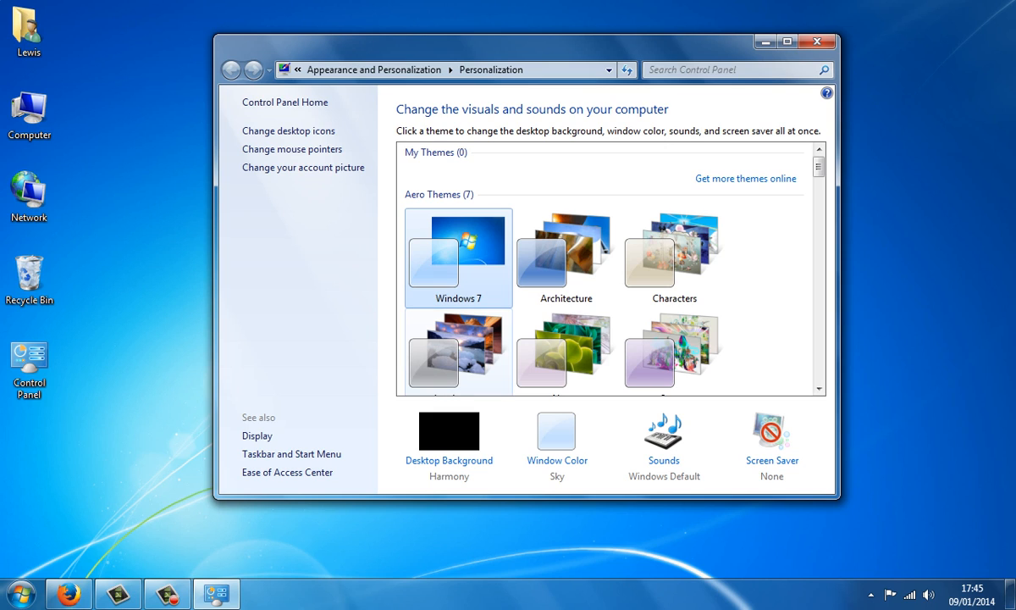
Apply the Windows Classic theme from the Basic and High Contrast themes
{"action": "left_click", "coordinate": [565, 349]}
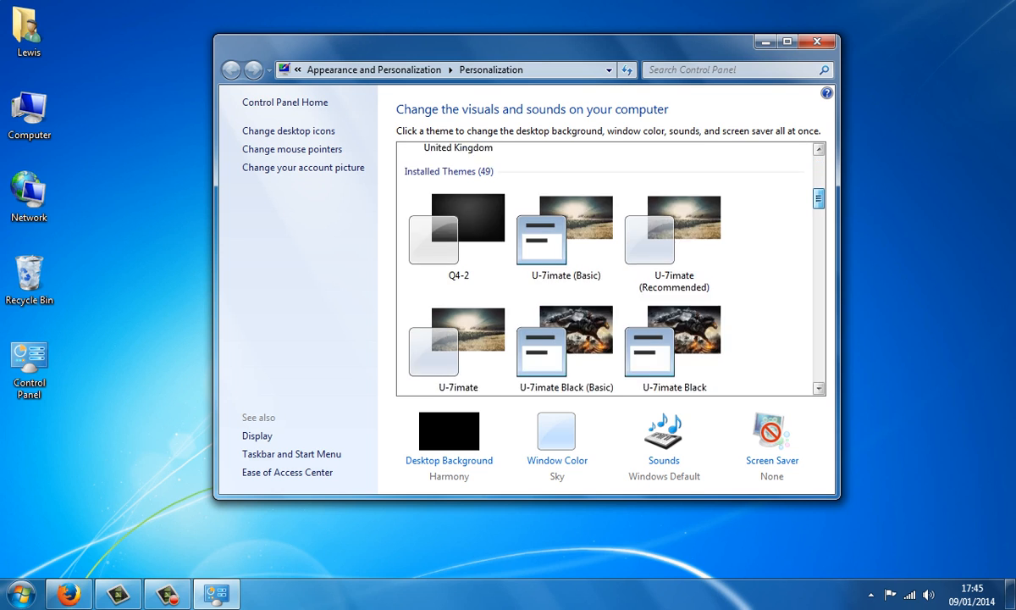
{"action": "scroll", "scroll_direction": "down", "scroll_amount": 3}
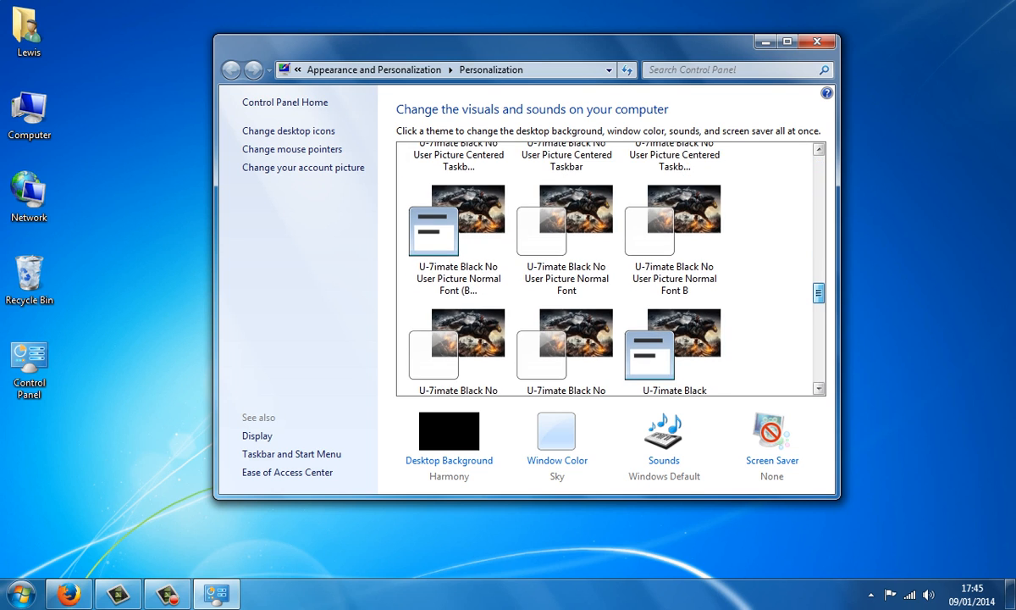
{"action": "scroll", "scroll_direction": "down", "scroll_amount": 3}
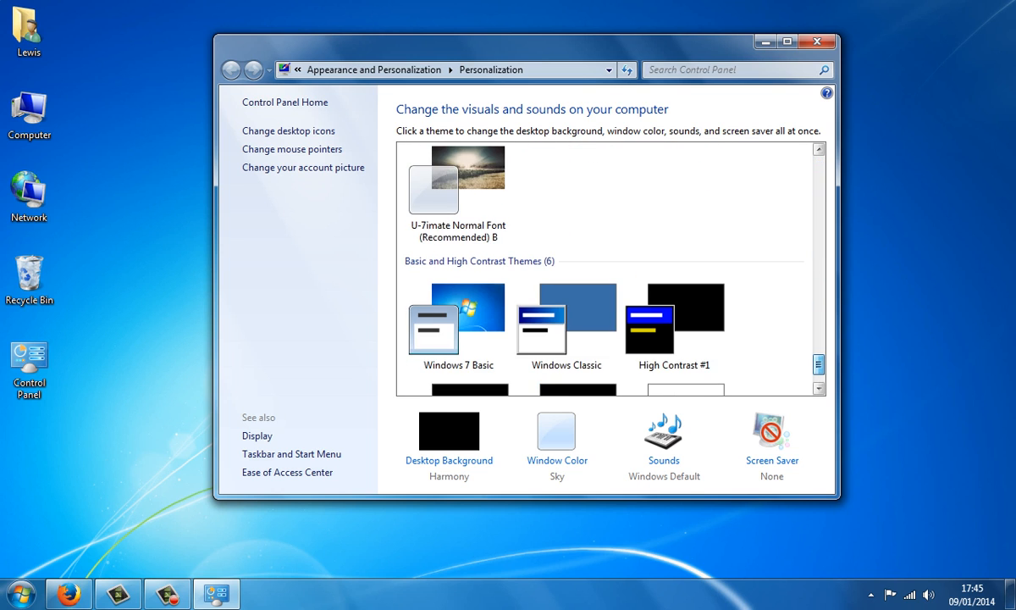
{"action": "scroll", "scroll_direction": "down", "scroll_amount": 3}
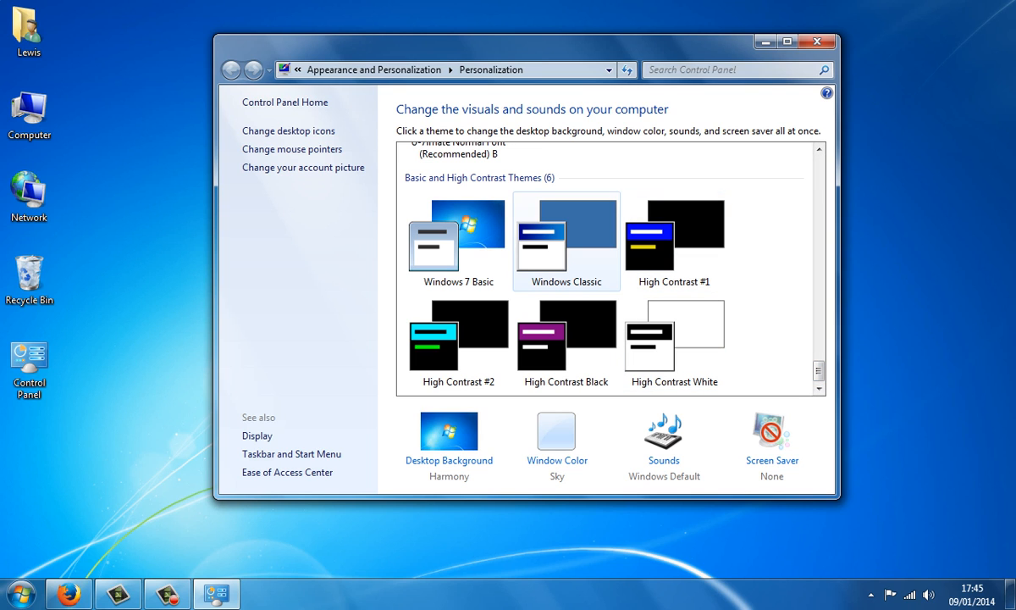
{"action": "left_click", "coordinate": [565, 237]}
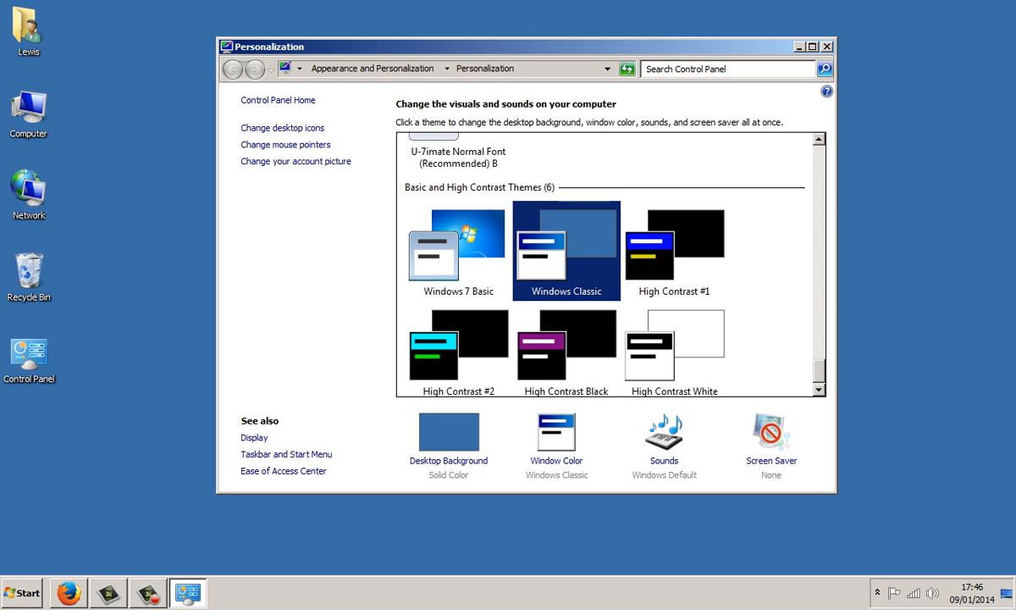
{"action": "mouse_move", "coordinate": [556, 460]}
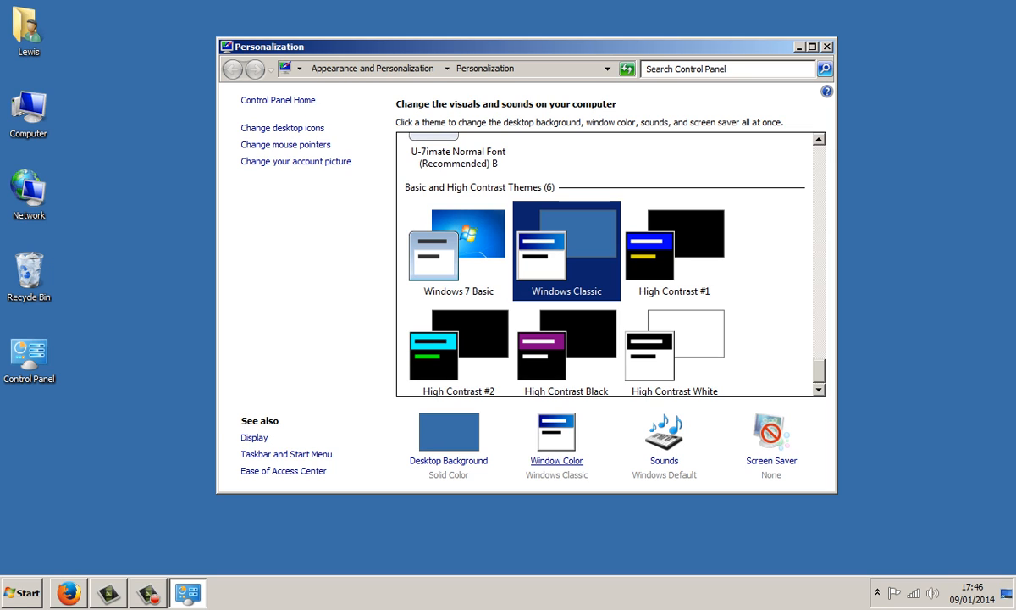
Bring up Window Color and Appearance, trying and reverting a second title bar colour
{"action": "left_click", "coordinate": [555, 461]}
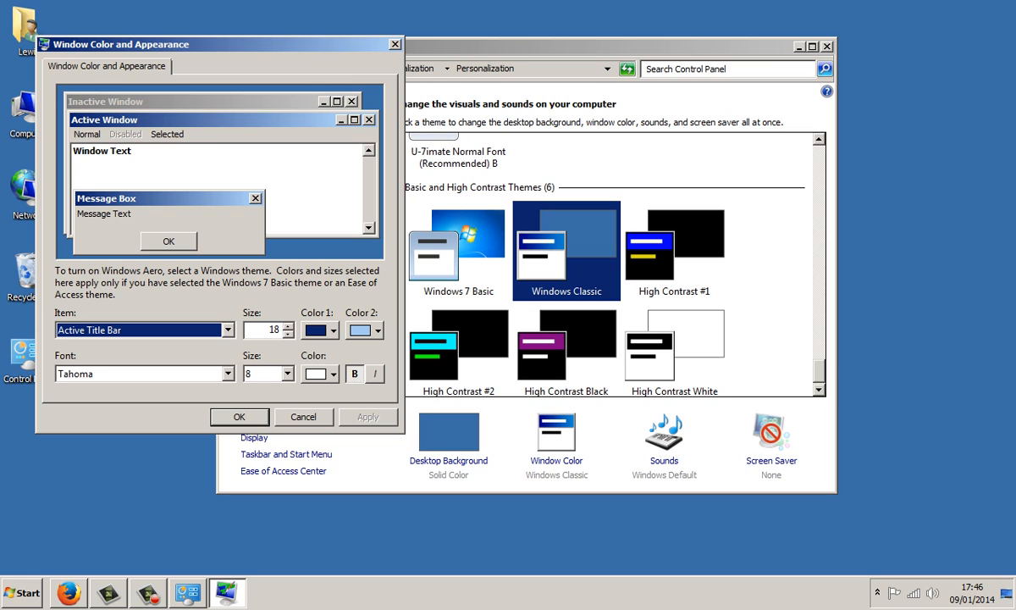
{"action": "left_click", "coordinate": [375, 330]}
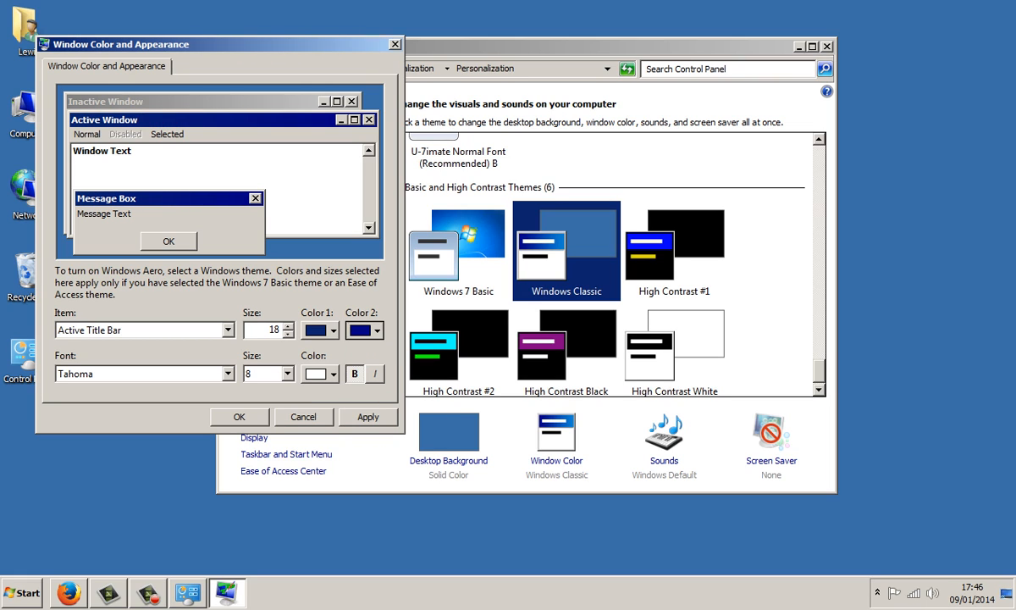
{"action": "left_click", "coordinate": [376, 330]}
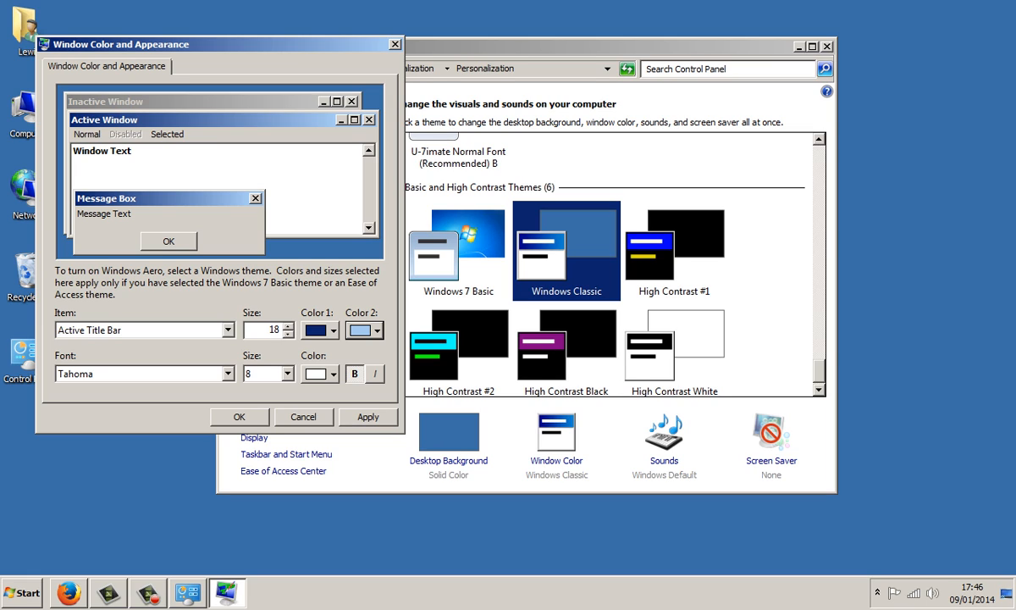
Set the Active Title Bar font to MS Sans Serif and apply it
{"action": "left_click", "coordinate": [227, 374]}
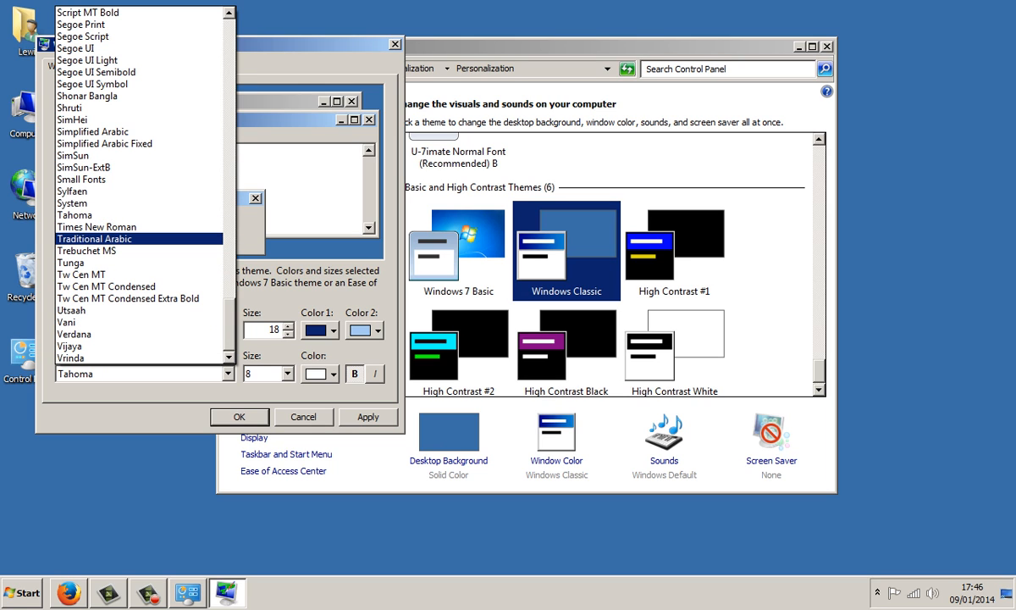
{"action": "scroll", "scroll_direction": "down", "scroll_amount": 3}
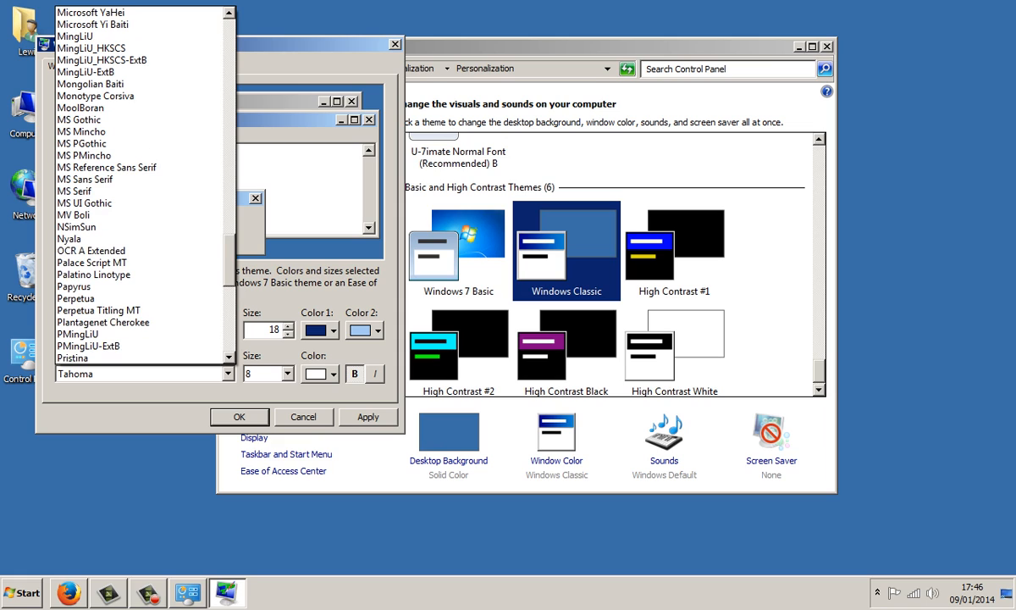
{"action": "left_click", "coordinate": [84, 180]}
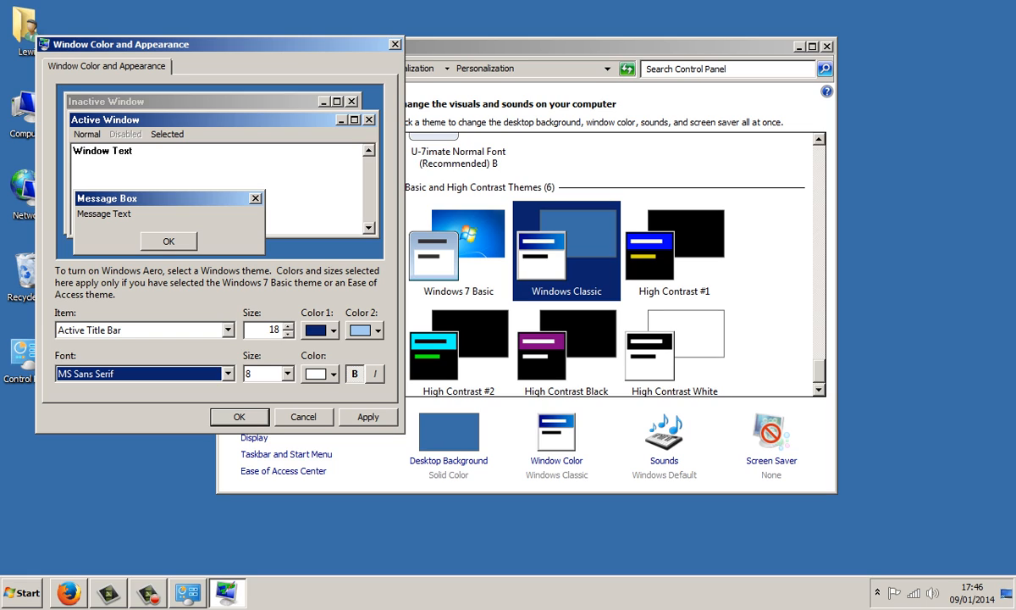
{"action": "left_click", "coordinate": [227, 328]}
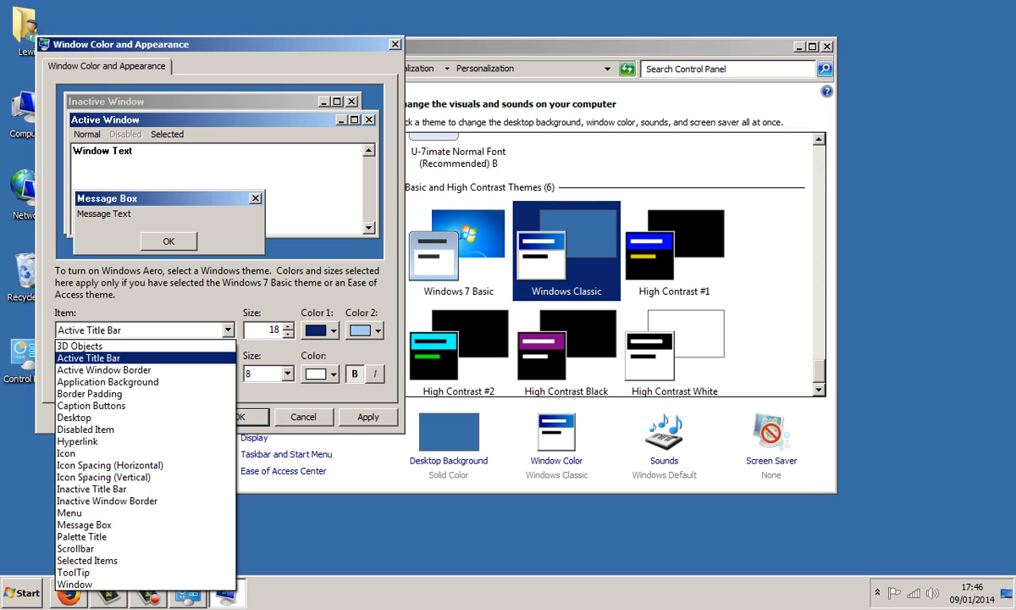
Set the Desktop item's Color 1 to the teal swatch and confirm with OK
{"action": "left_click", "coordinate": [75, 416]}
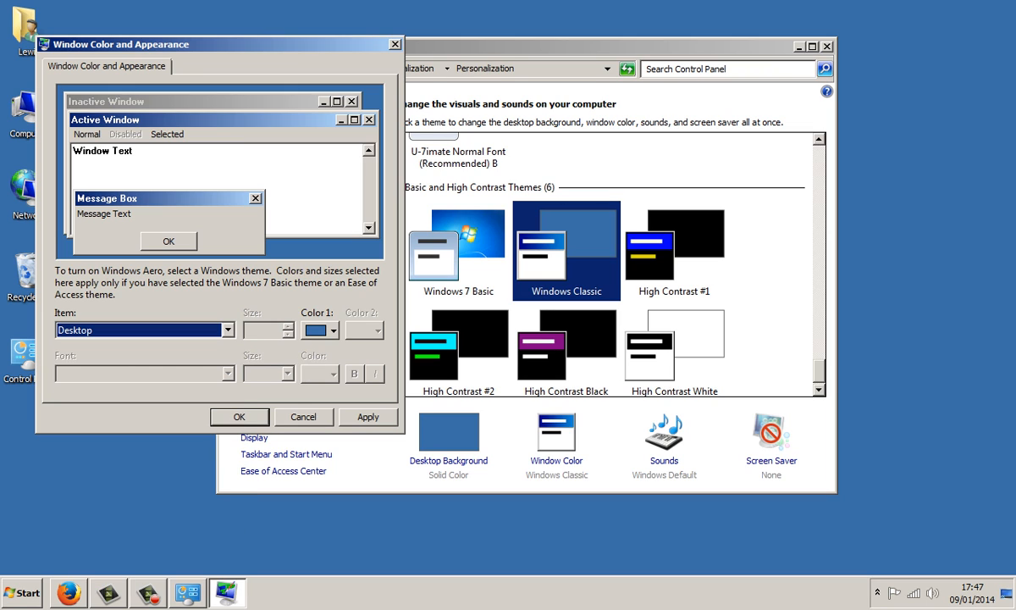
{"action": "left_click", "coordinate": [332, 330]}
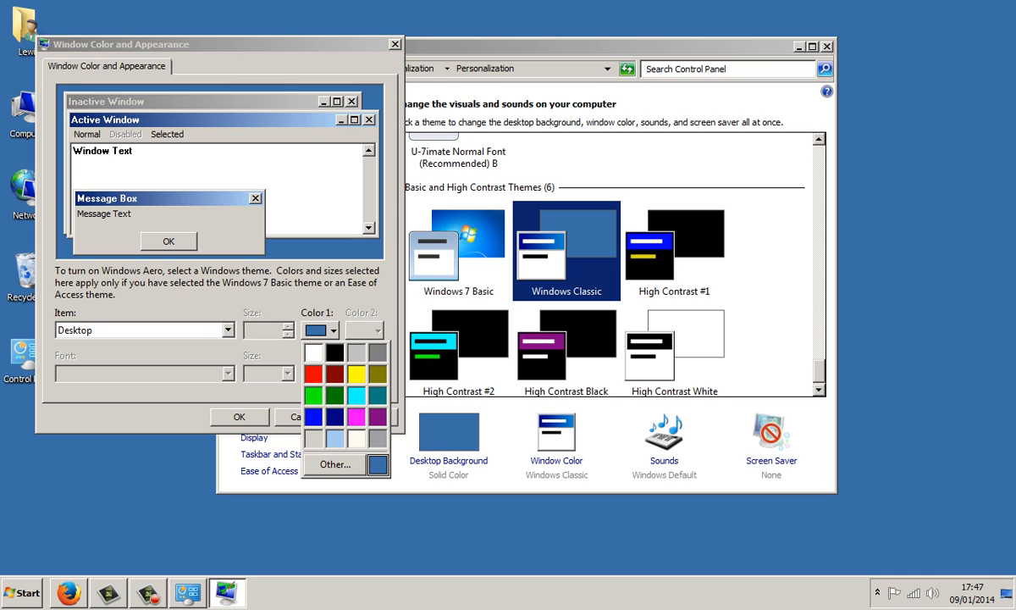
{"action": "left_click", "coordinate": [376, 396]}
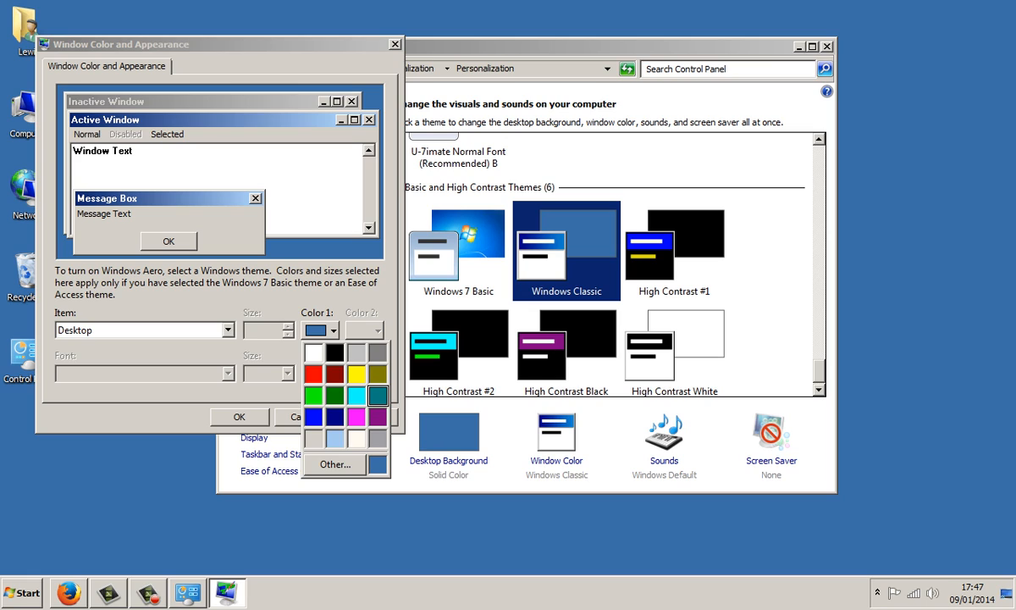
{"action": "left_click", "coordinate": [356, 395]}
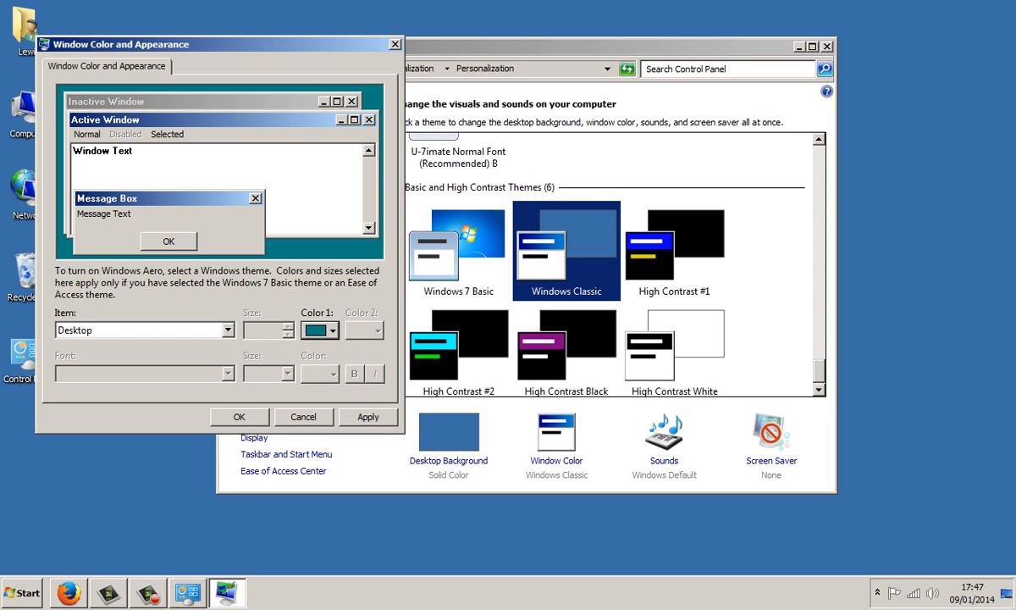
{"action": "left_click", "coordinate": [369, 416]}
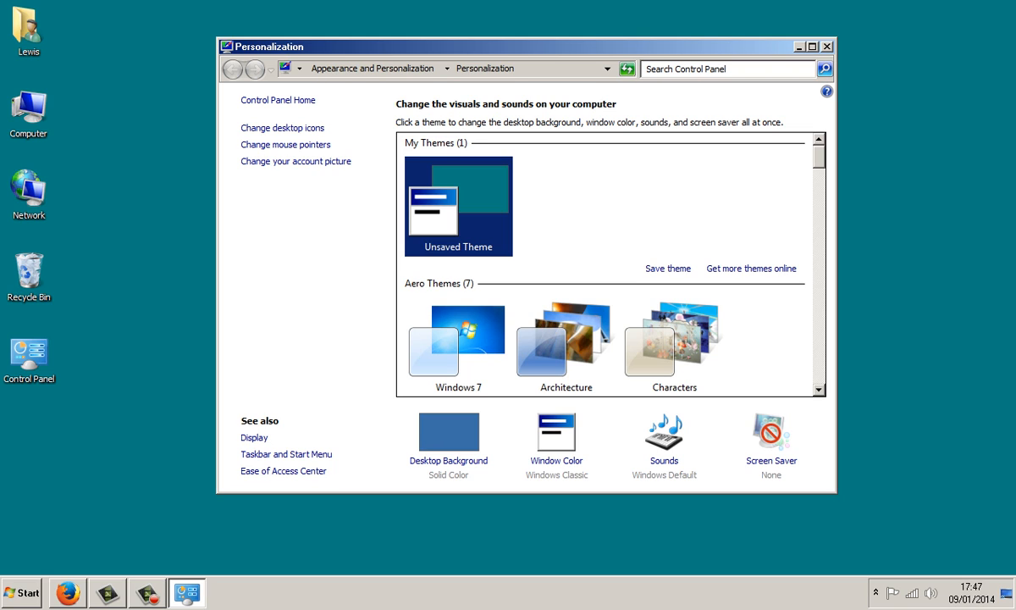
{"action": "mouse_move", "coordinate": [283, 128]}
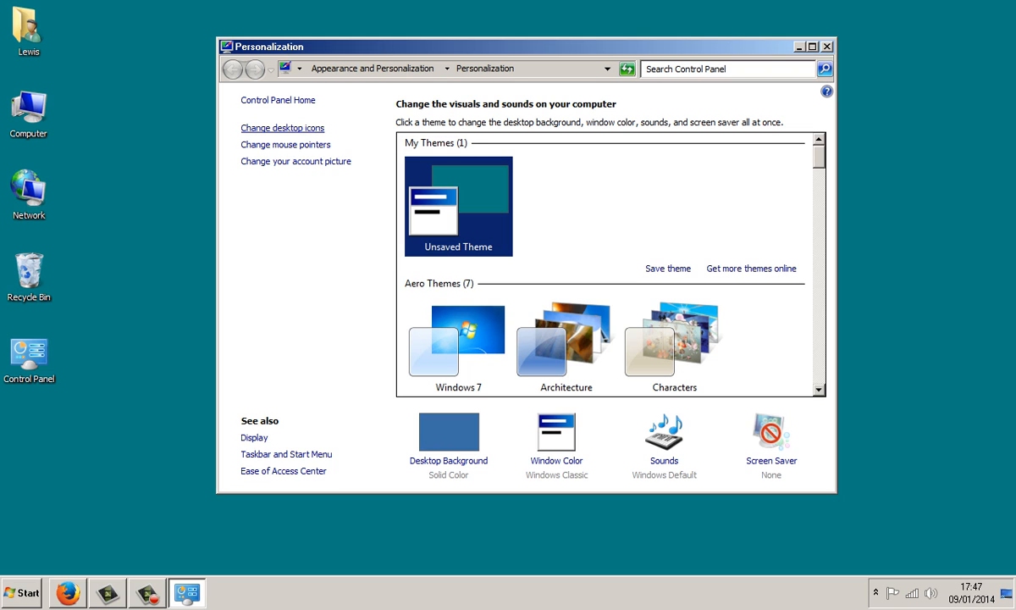
In Desktop Icon Settings, change the Computer icon, browsing shell32.dll for choices
{"action": "left_click", "coordinate": [283, 129]}
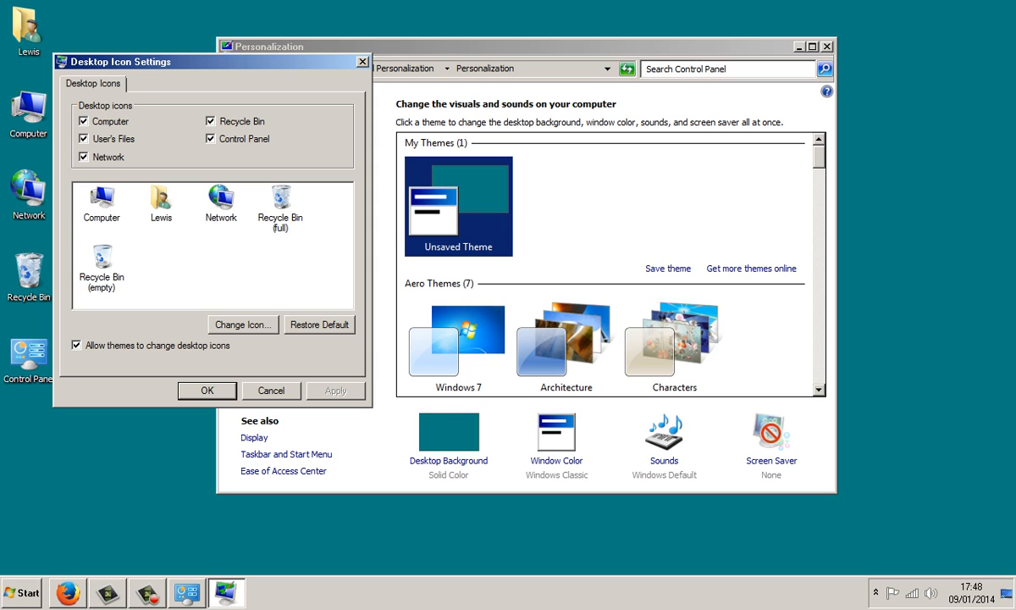
{"action": "left_click", "coordinate": [102, 203]}
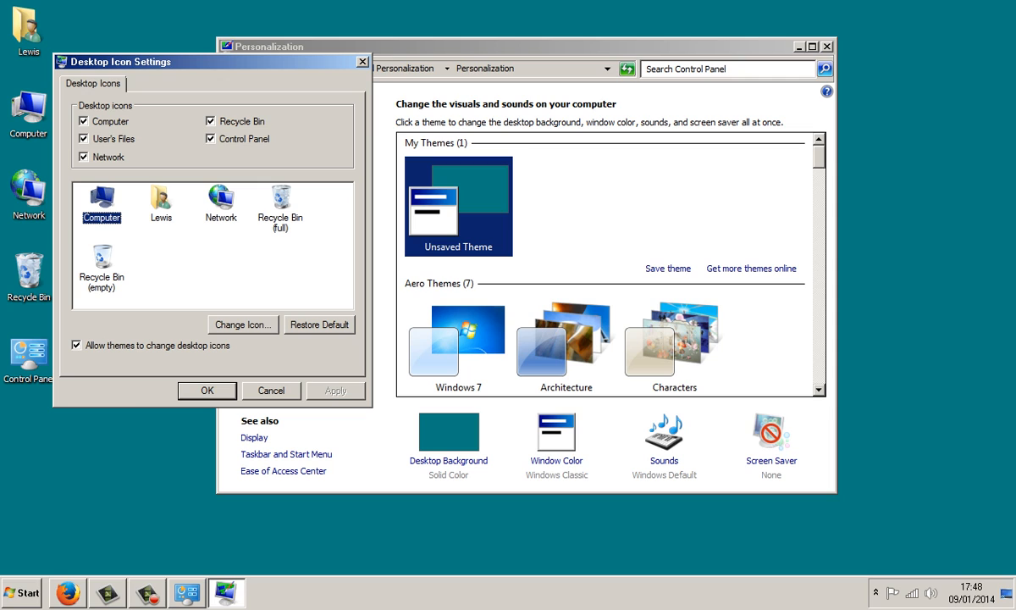
{"action": "left_click", "coordinate": [242, 325]}
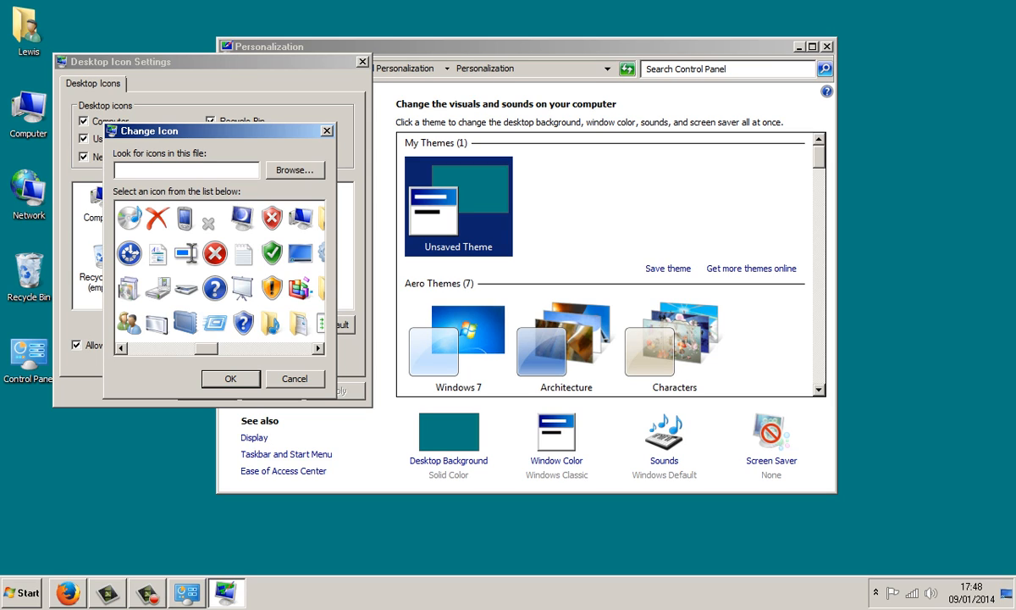
{"action": "left_click", "coordinate": [184, 170]}
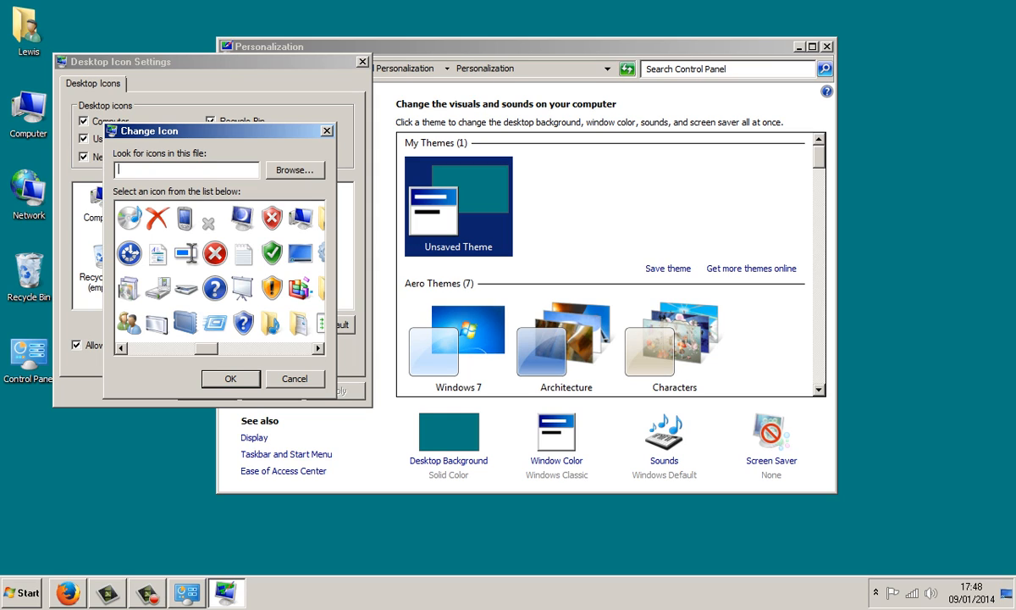
{"action": "type", "text": "shell32"}
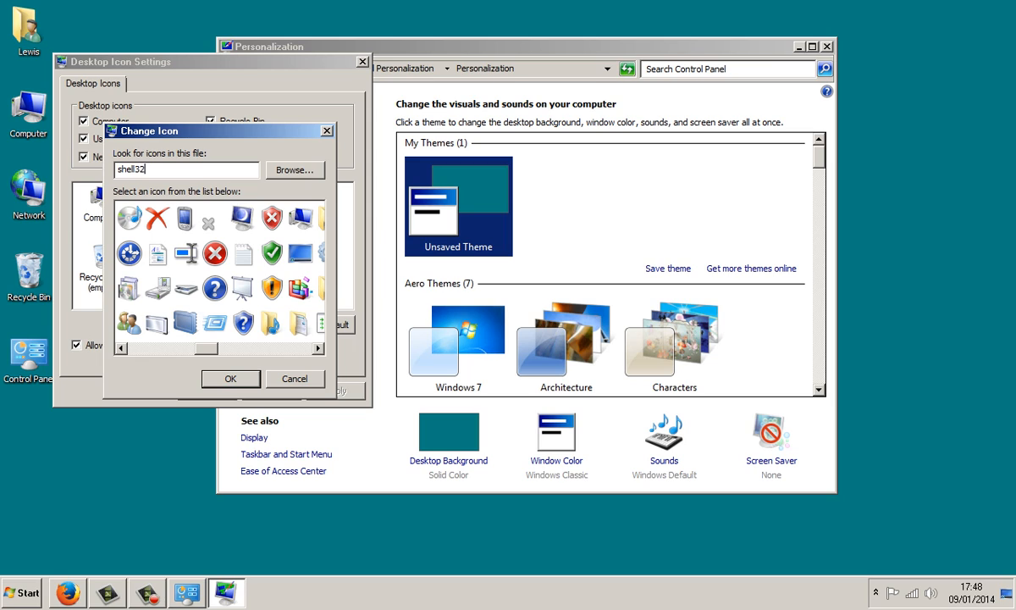
{"action": "type", "text": "d"}
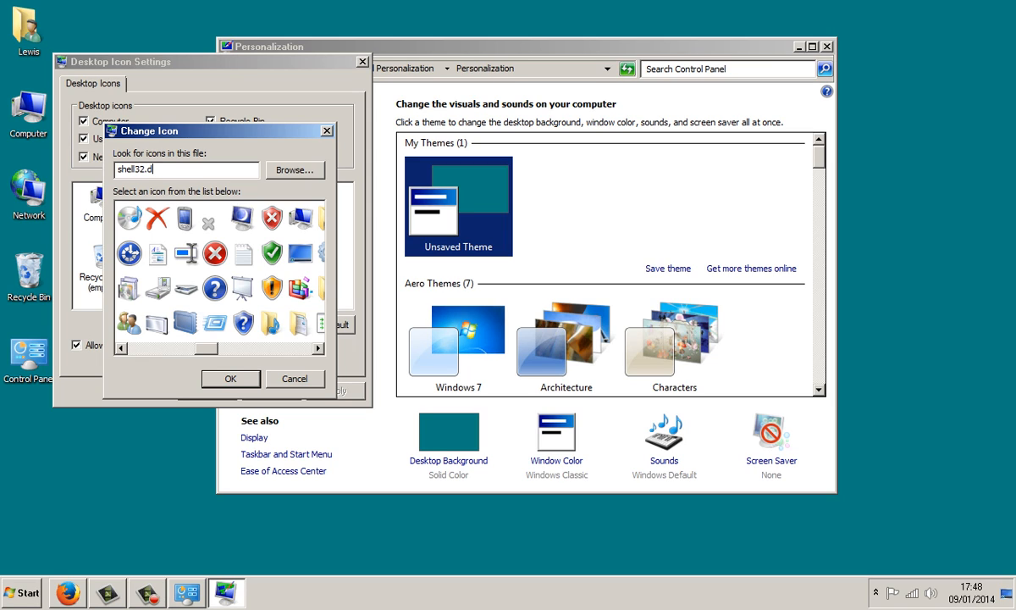
{"action": "type", "text": "ll"}
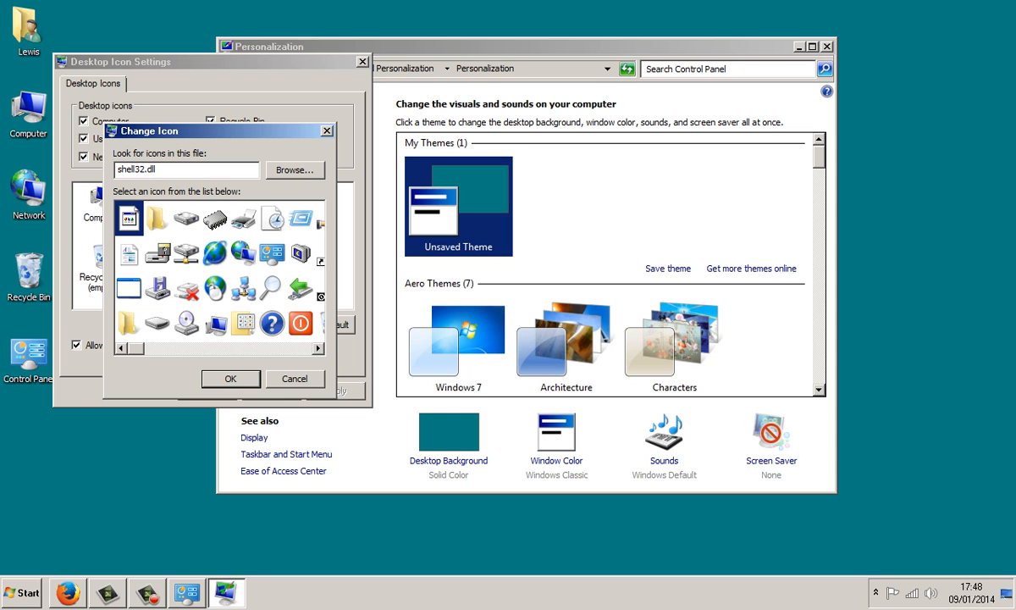
Pick the classic old-style monitor icon for Computer and confirm it
{"action": "scroll", "scroll_direction": "down", "scroll_amount": 3}
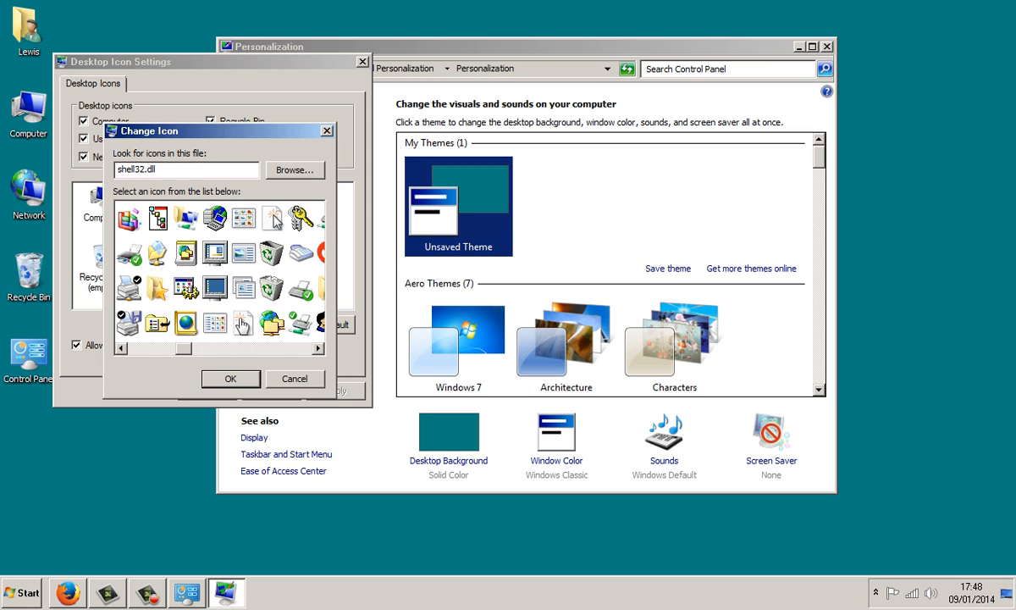
{"action": "left_click", "coordinate": [214, 288]}
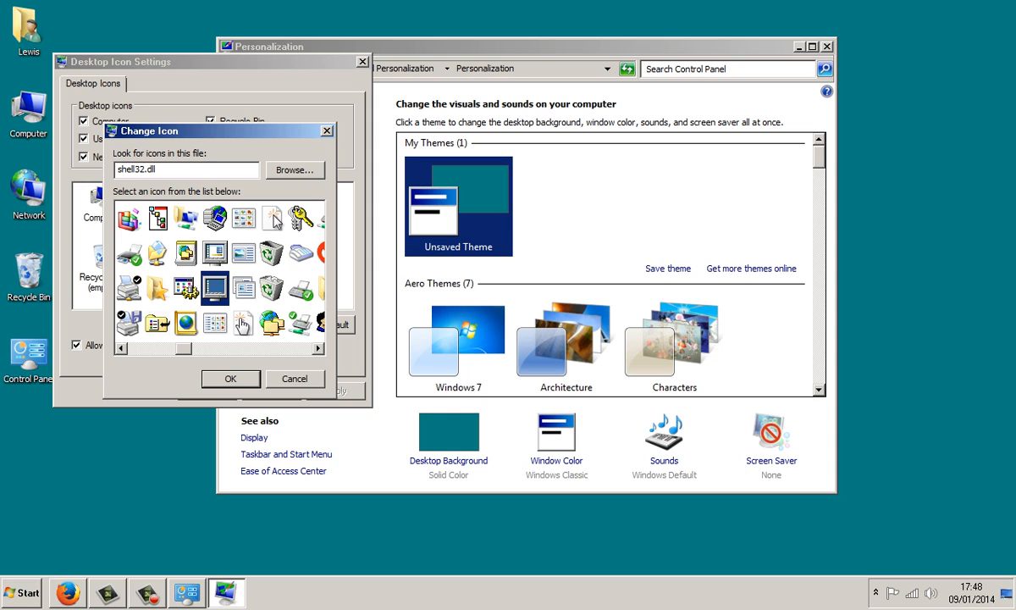
{"action": "left_click", "coordinate": [295, 379]}
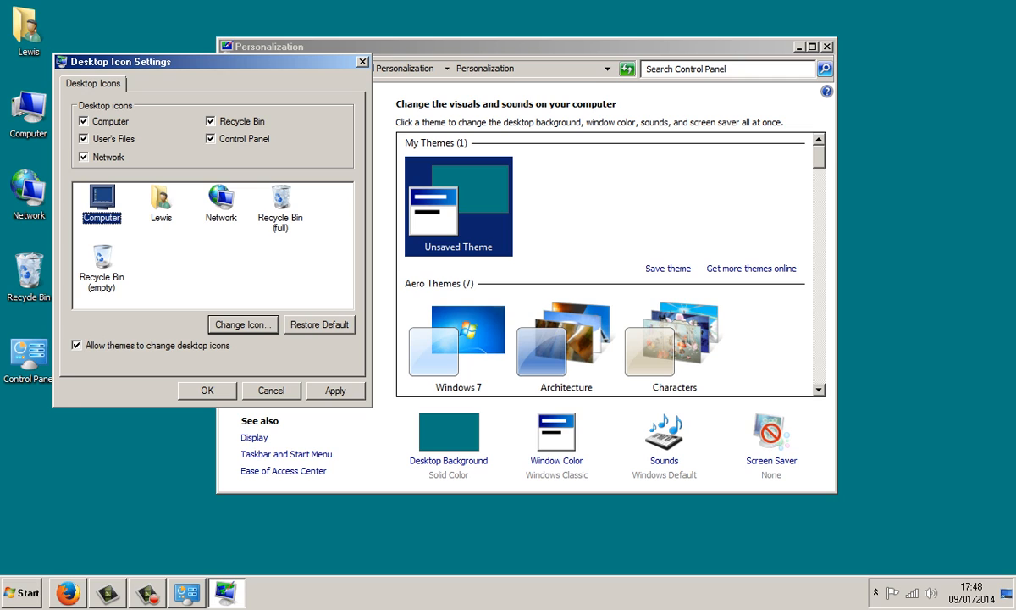
Give the user files desktop icon a classic folder icon from shell32.dll
{"action": "left_click", "coordinate": [159, 200]}
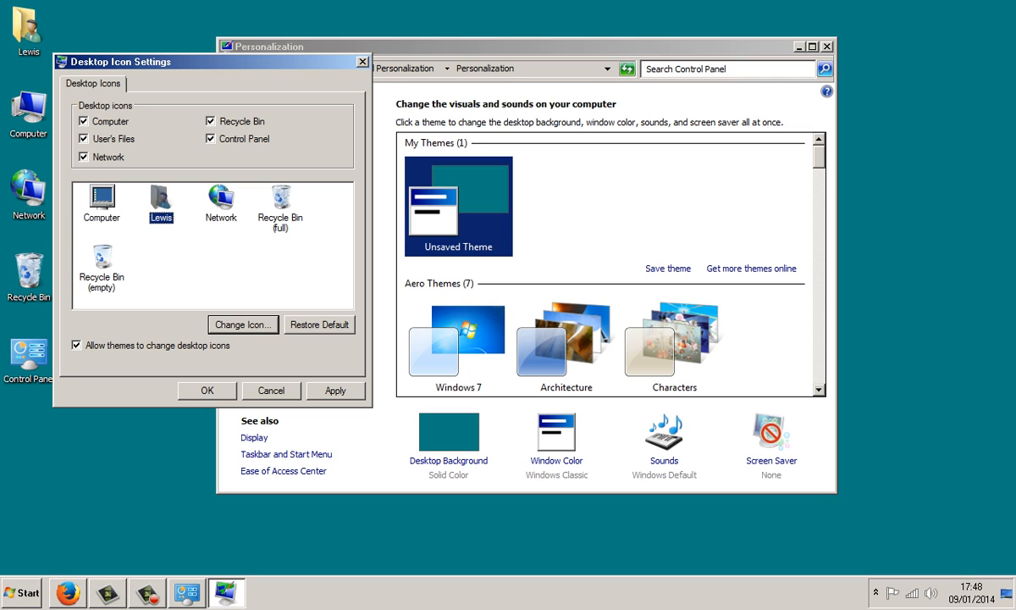
{"action": "left_click", "coordinate": [243, 325]}
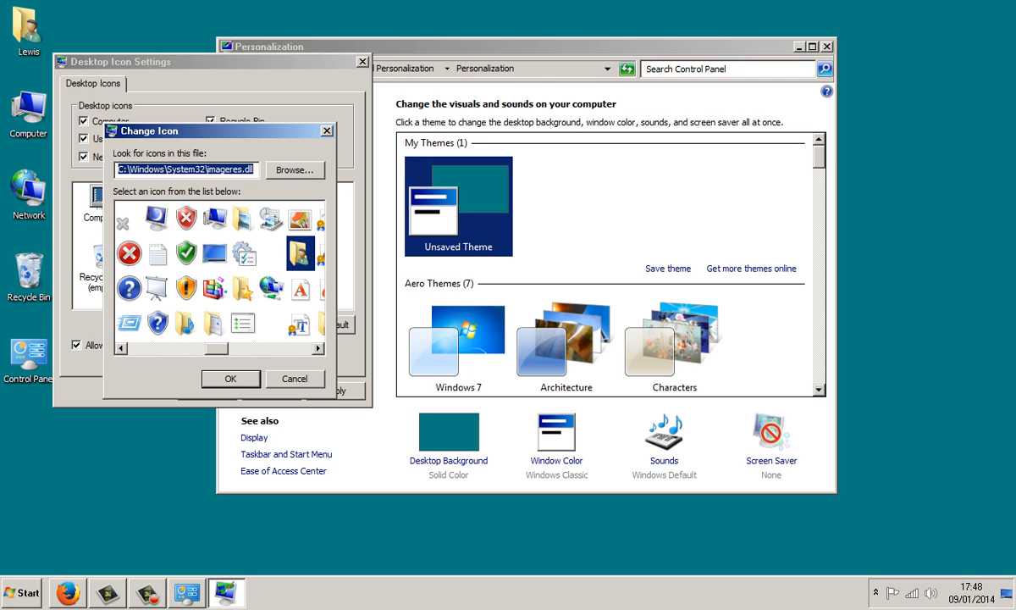
{"action": "type", "text": "shell32.dll"}
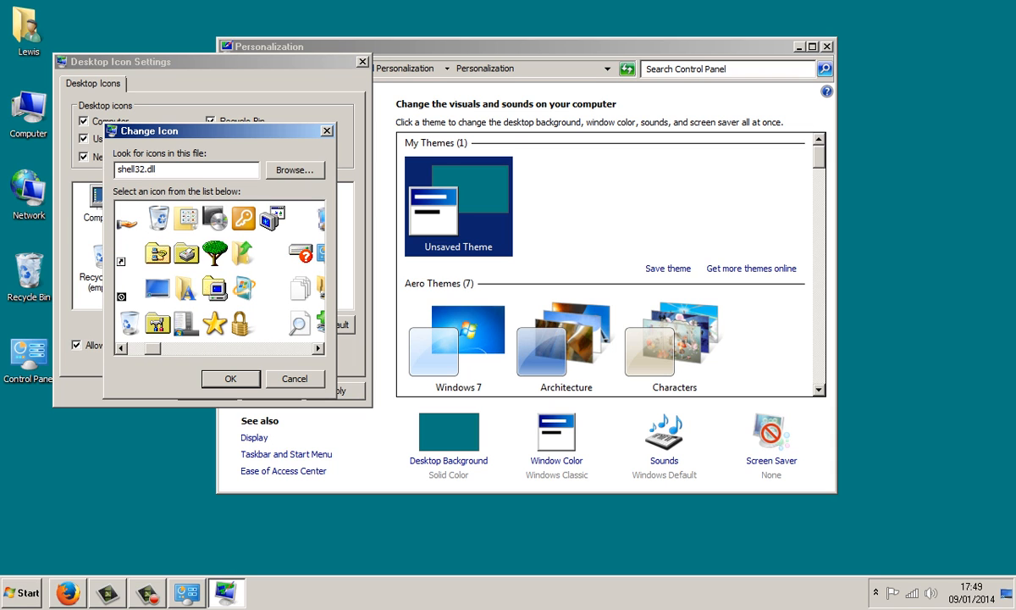
{"action": "left_click", "coordinate": [213, 288]}
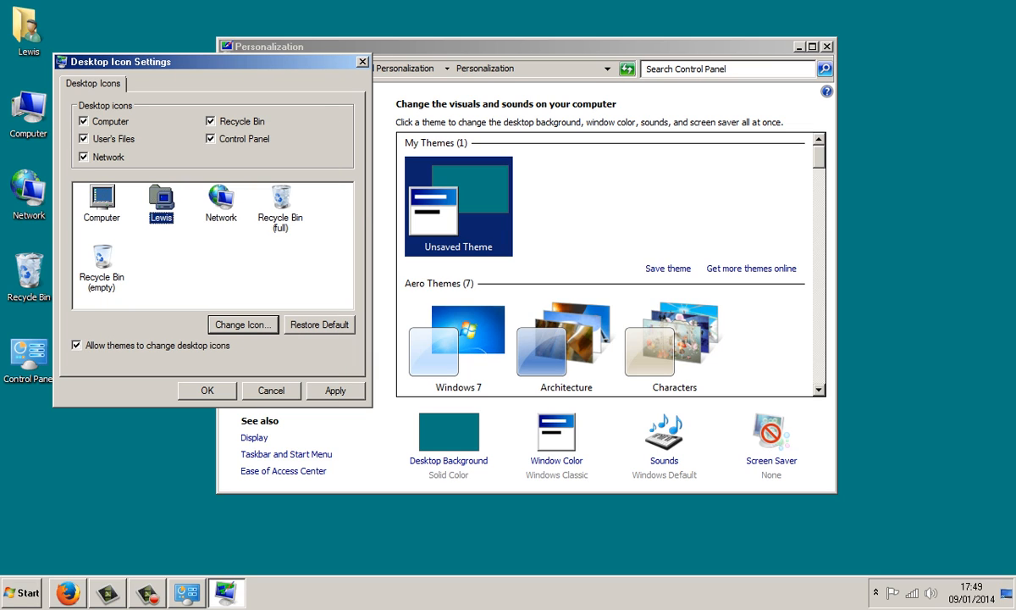
Give the Network desktop icon the classic globe icon from shell32.dll
{"action": "left_click", "coordinate": [220, 203]}
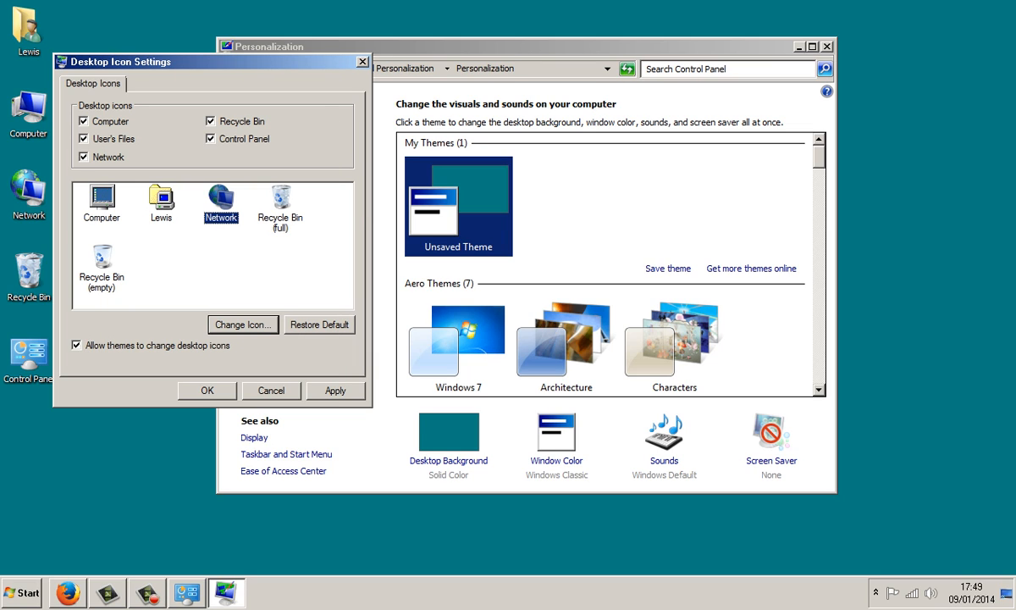
{"action": "left_click", "coordinate": [244, 326]}
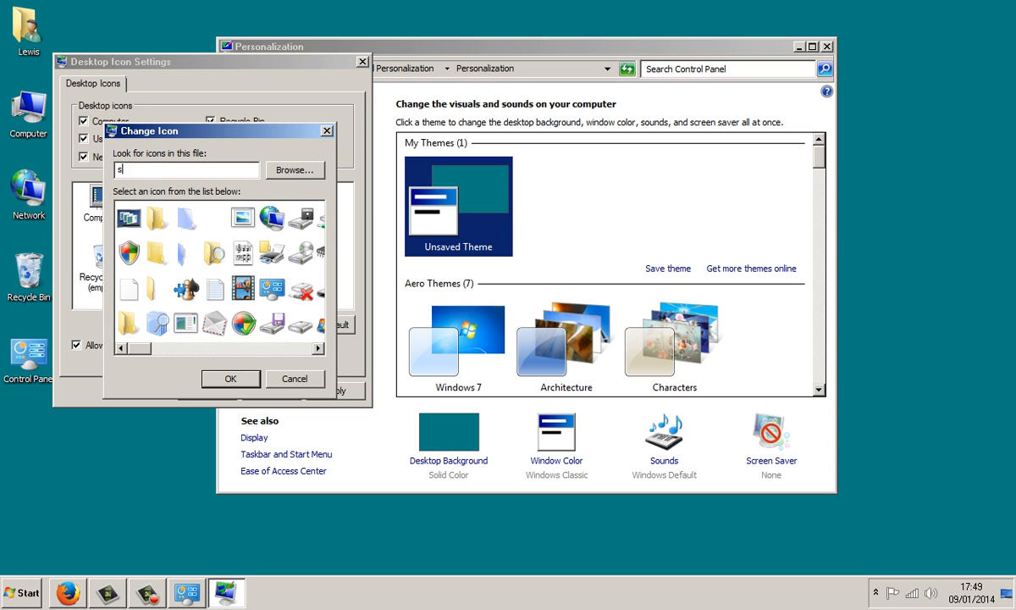
{"action": "type", "text": "hell32.dll"}
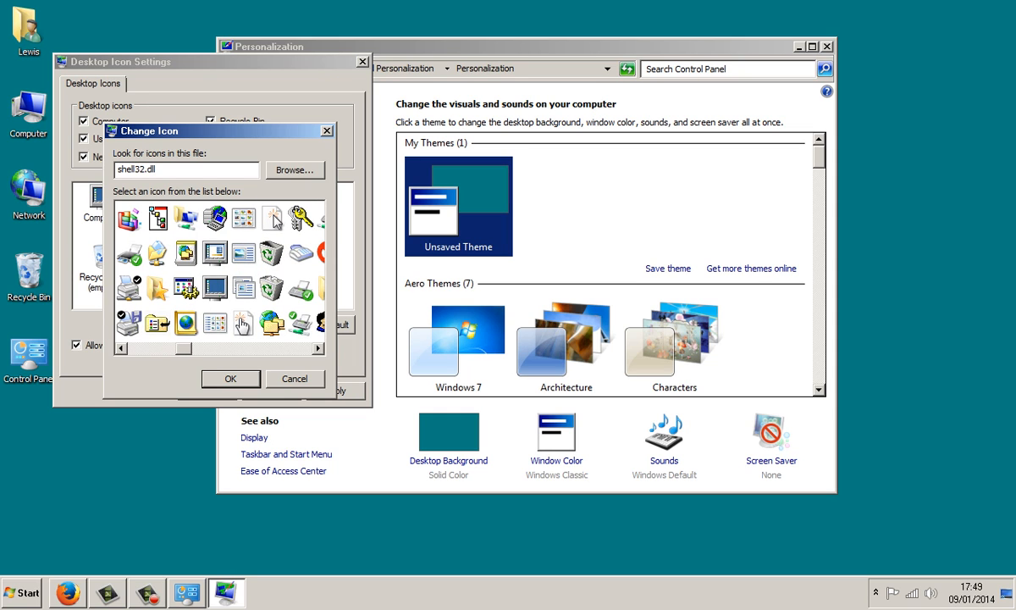
{"action": "left_click", "coordinate": [214, 218]}
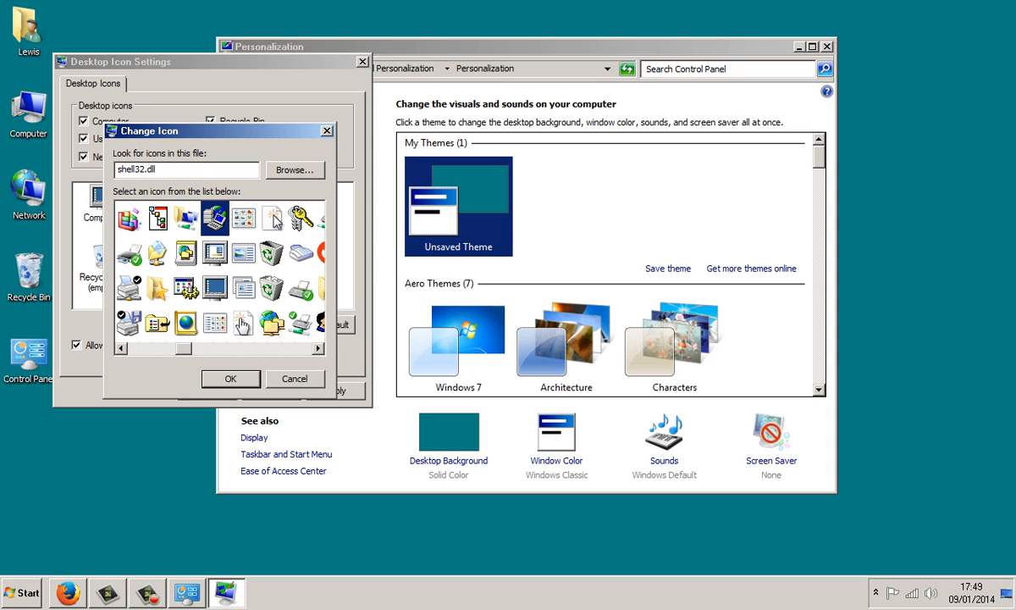
{"action": "left_click", "coordinate": [295, 379]}
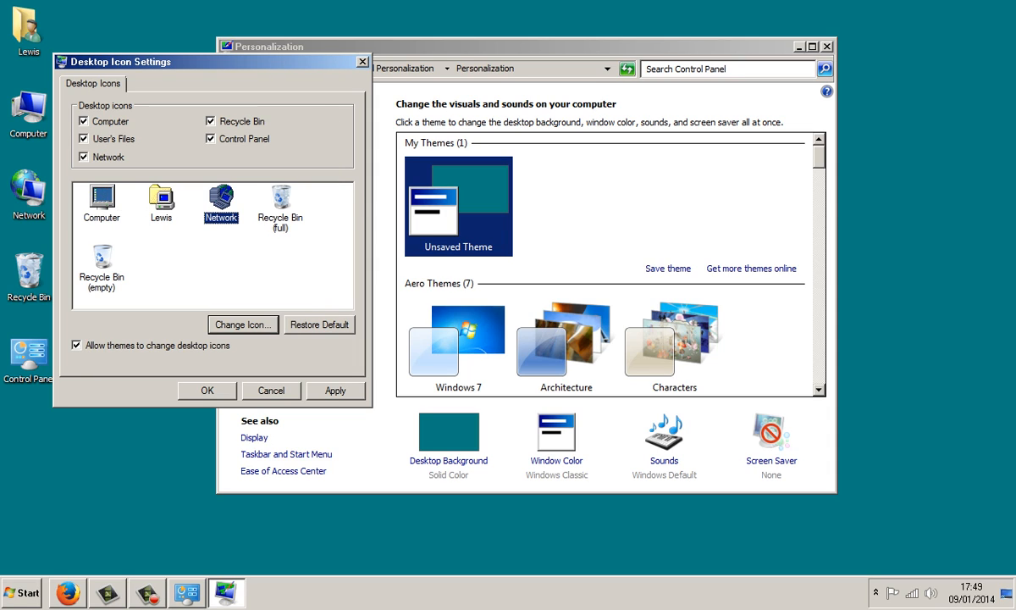
Give the full Recycle Bin a classic bin icon from shell32.dll
{"action": "left_click", "coordinate": [281, 203]}
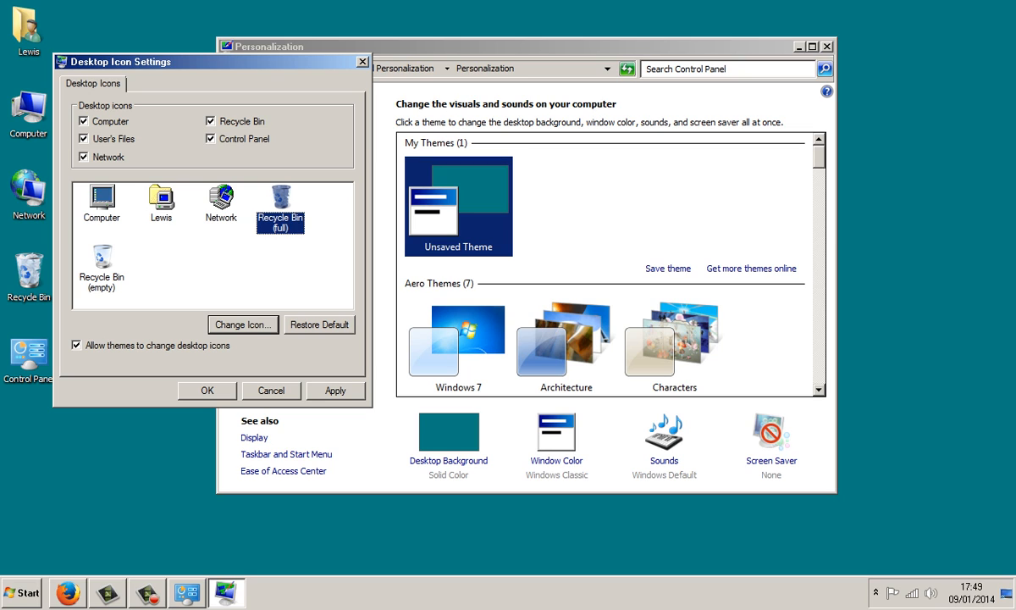
{"action": "left_click", "coordinate": [243, 325]}
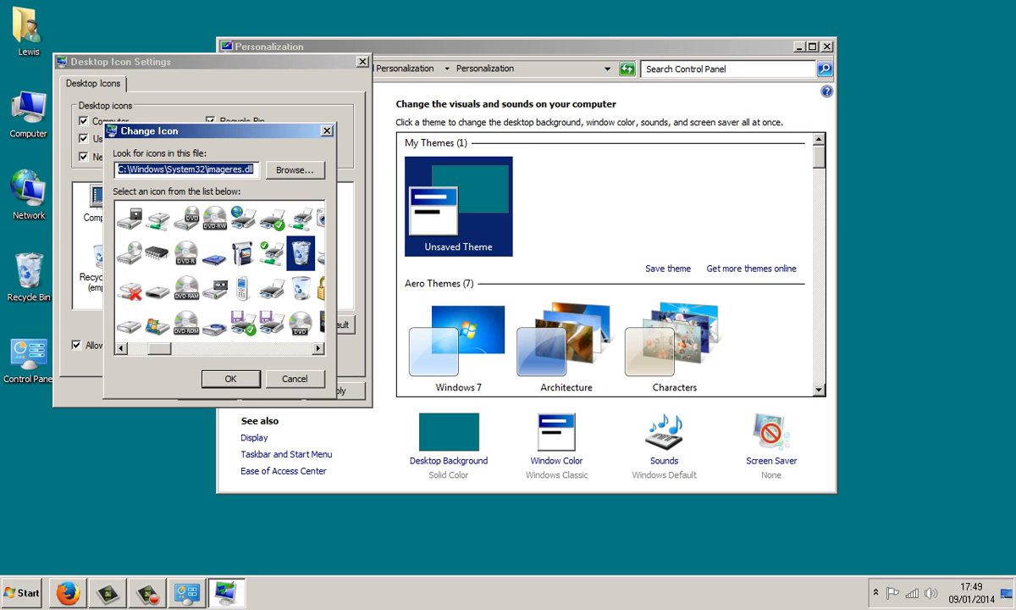
{"action": "type", "text": "shell"}
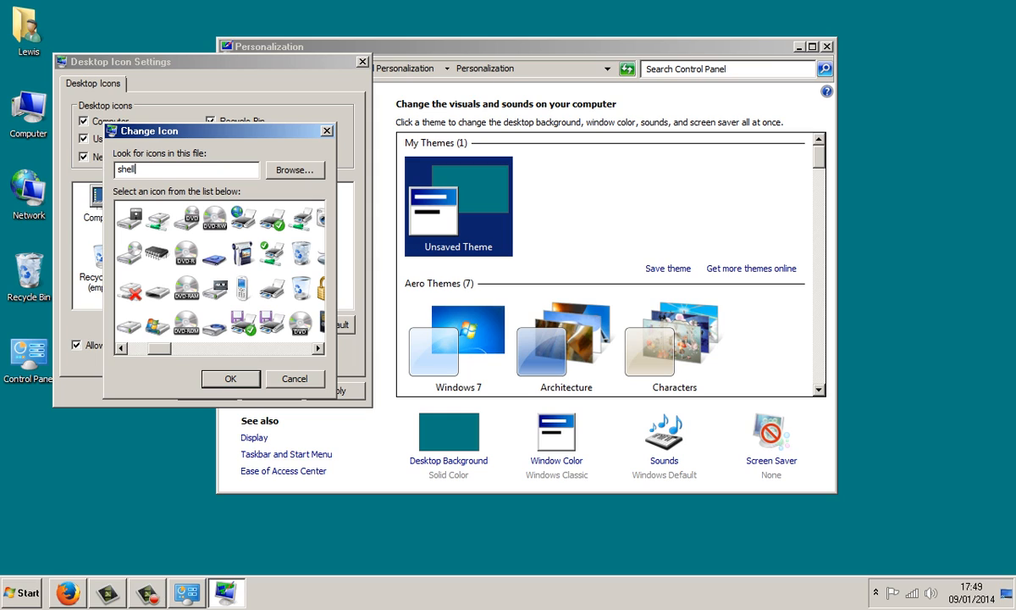
{"action": "type", "text": "32"}
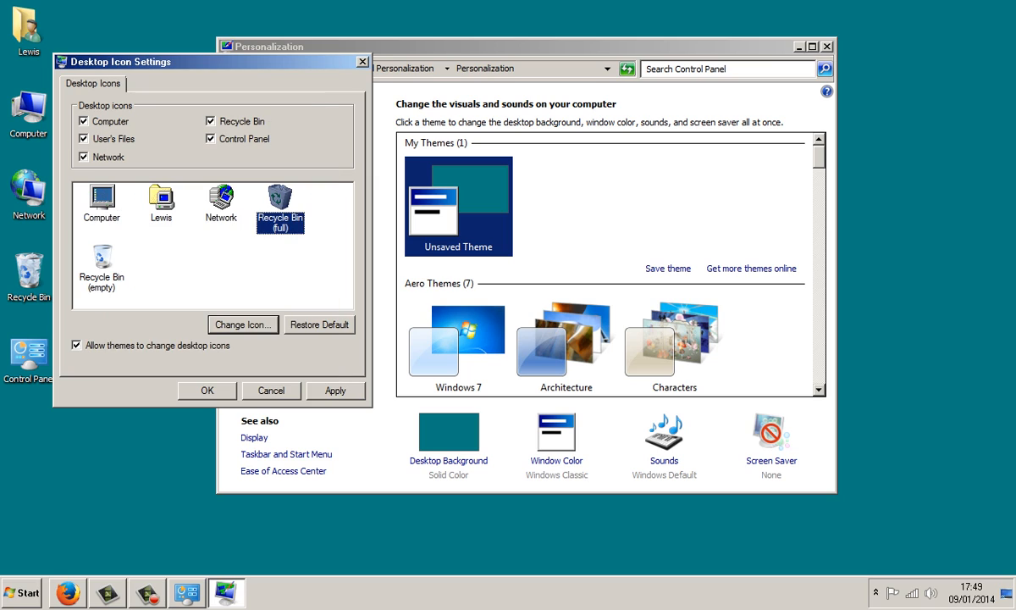
{"action": "left_click", "coordinate": [102, 257]}
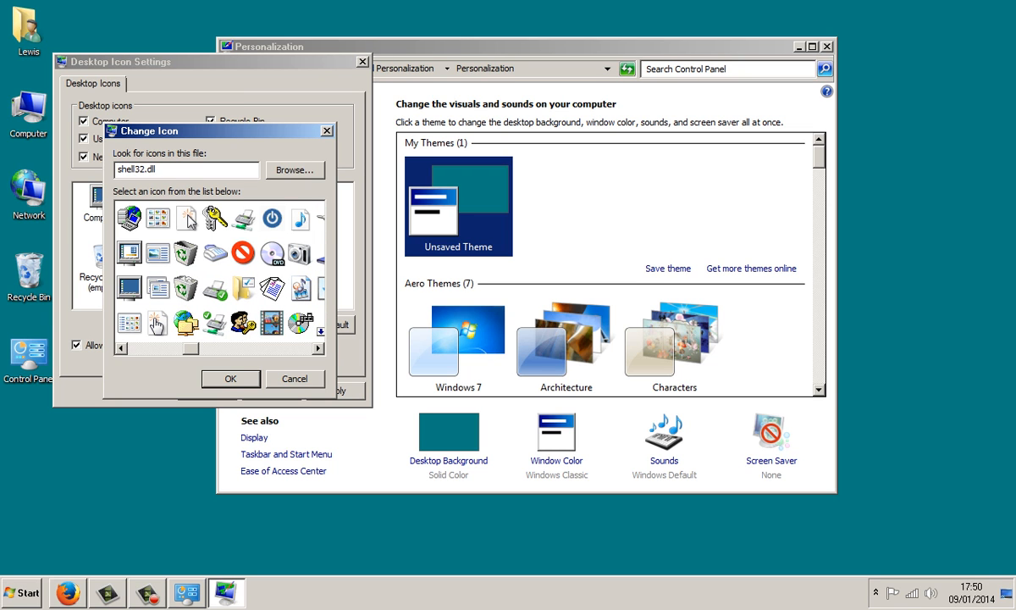
{"action": "left_click", "coordinate": [295, 379]}
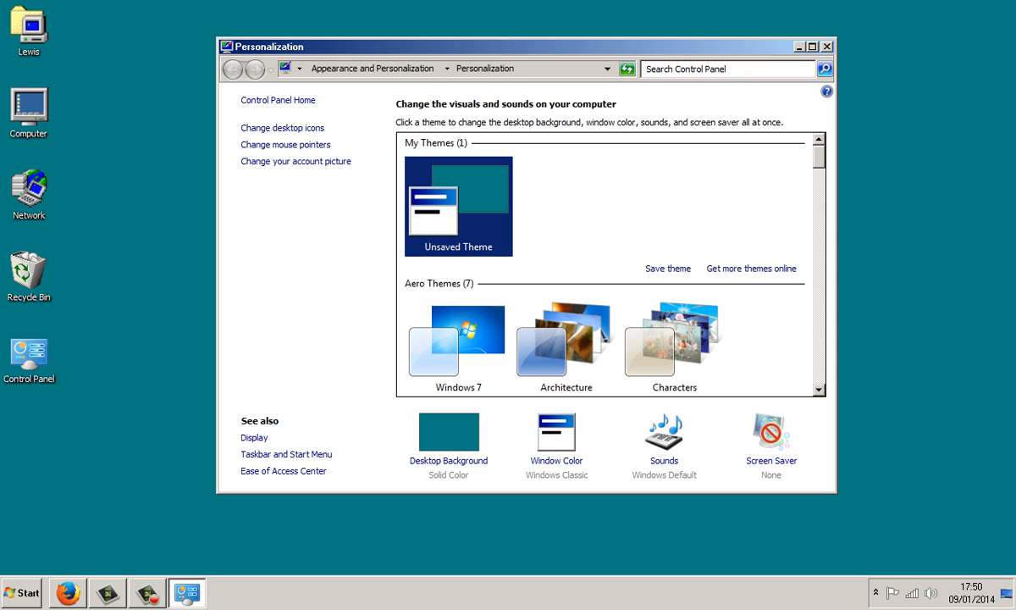
Close the Personalization window
{"action": "left_click", "coordinate": [826, 46]}
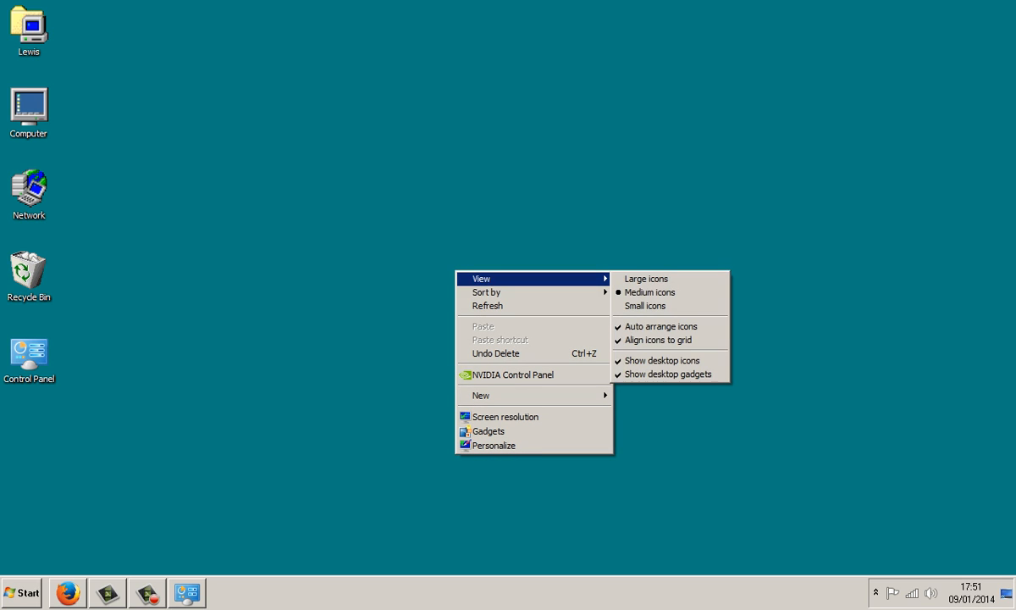
{"action": "mouse_move", "coordinate": [650, 291]}
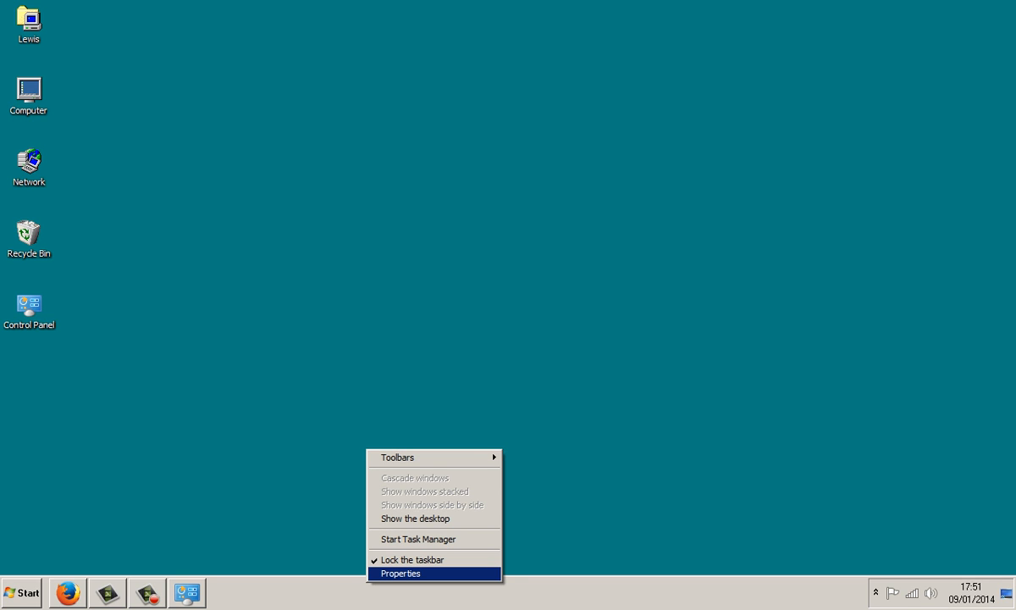
In Taskbar Properties, tick Use small icons and set Taskbar buttons to Never combine
{"action": "left_click", "coordinate": [399, 573]}
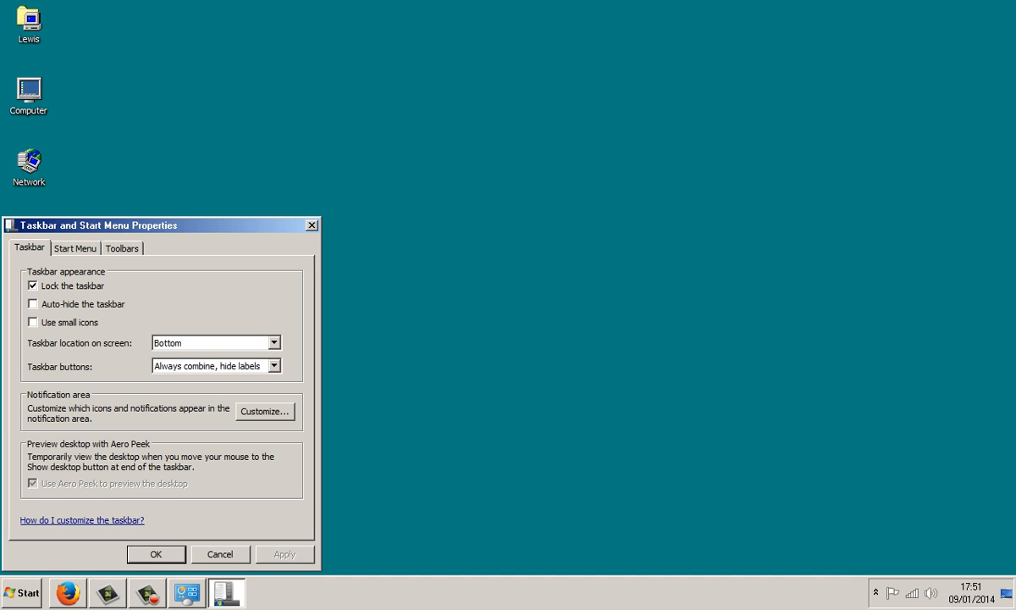
{"action": "left_click", "coordinate": [34, 321]}
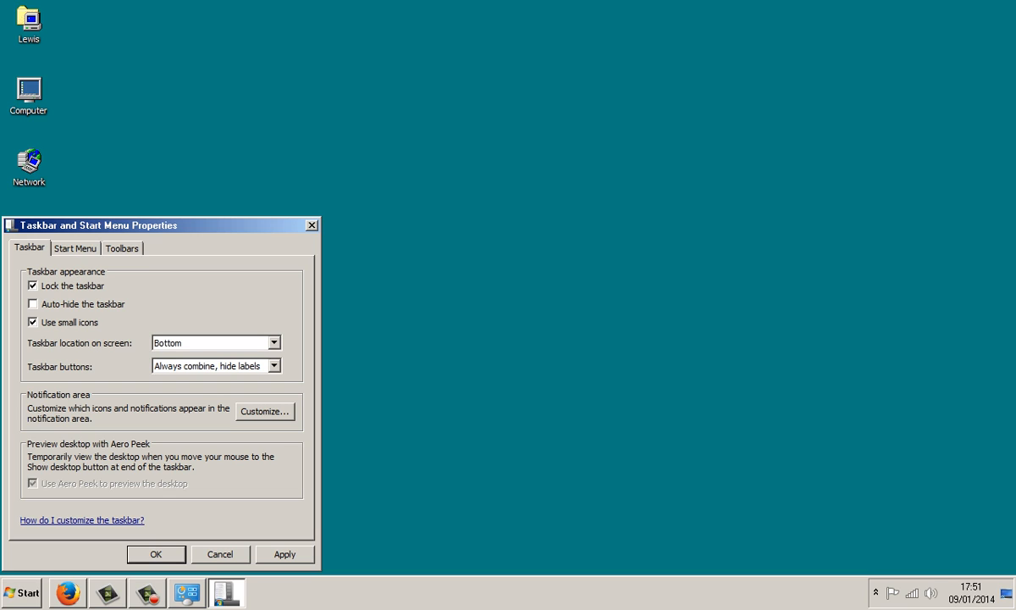
{"action": "left_click", "coordinate": [274, 365]}
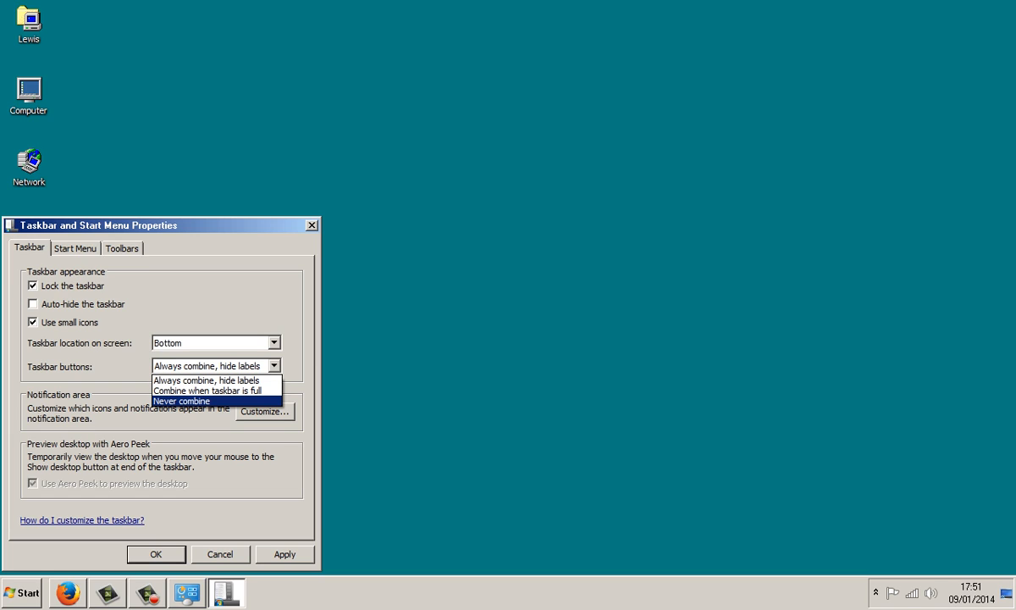
{"action": "left_click", "coordinate": [179, 399]}
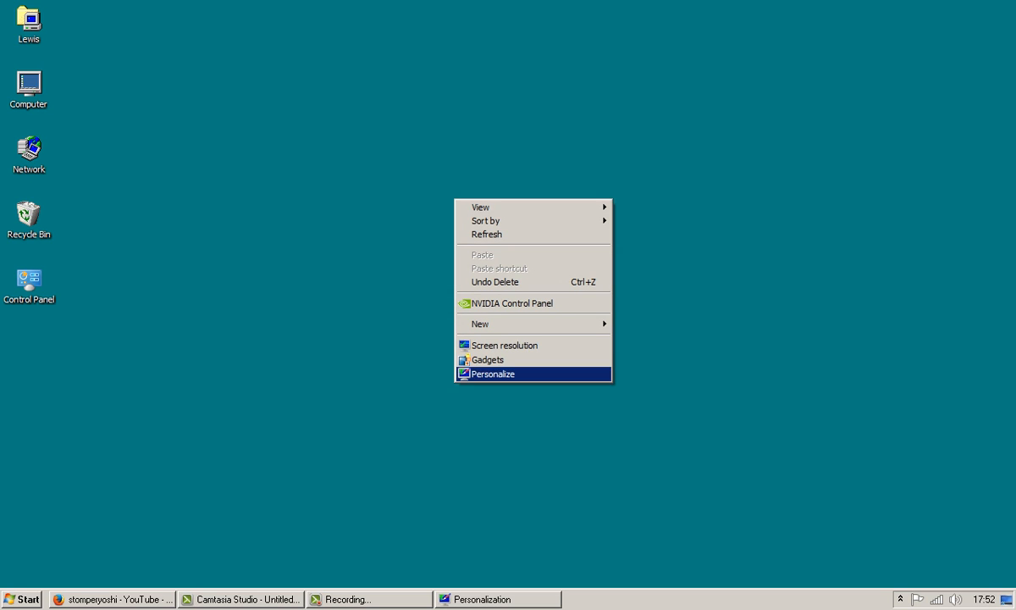
Save the current look as a theme named 'Windows 98' and close Personalization
{"action": "left_click", "coordinate": [493, 374]}
{"action": "type", "text": "W"}
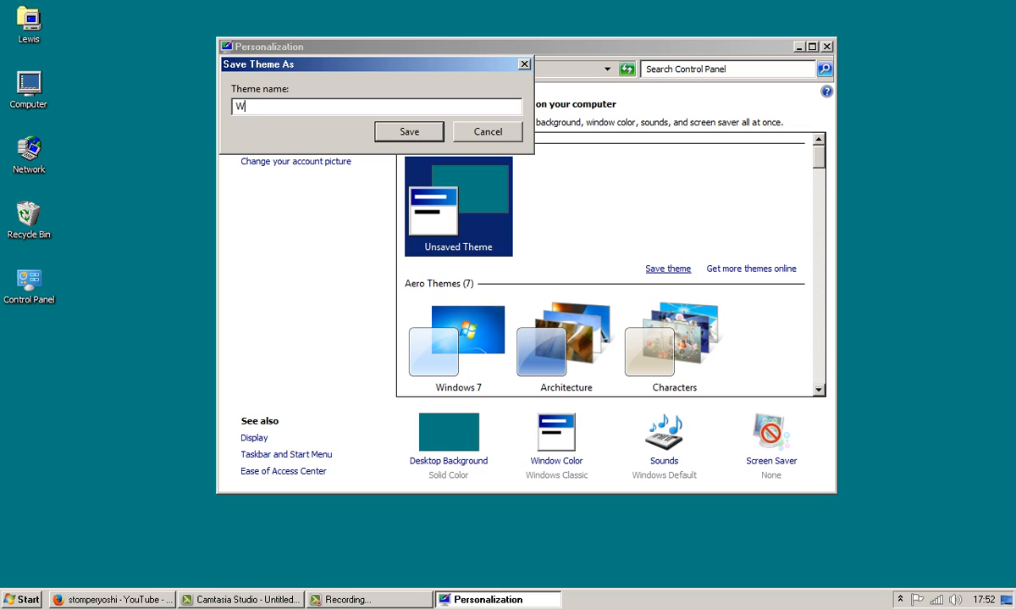
{"action": "type", "text": "indows 9"}
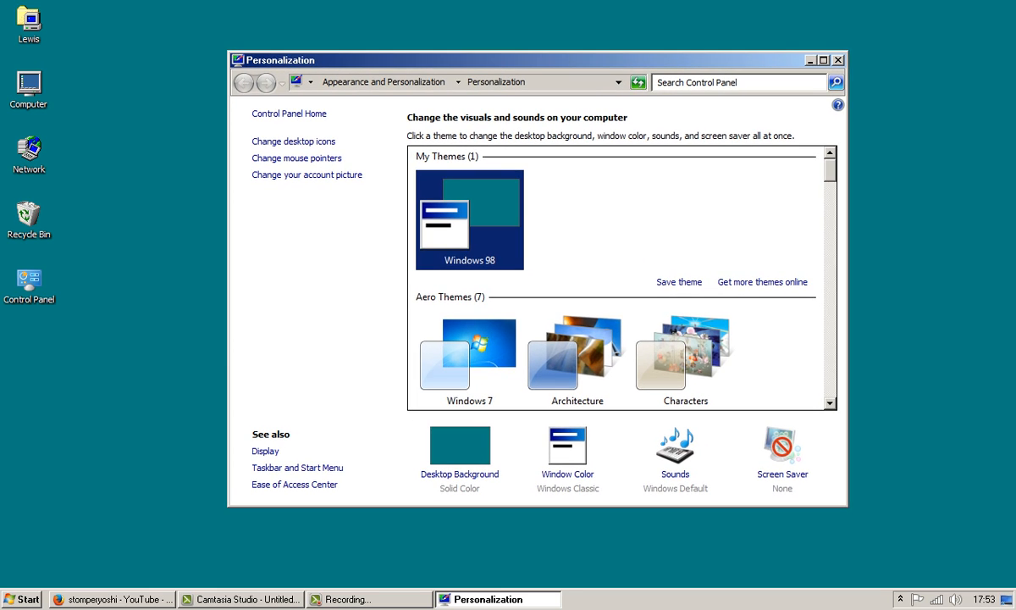
{"action": "left_click", "coordinate": [836, 59]}
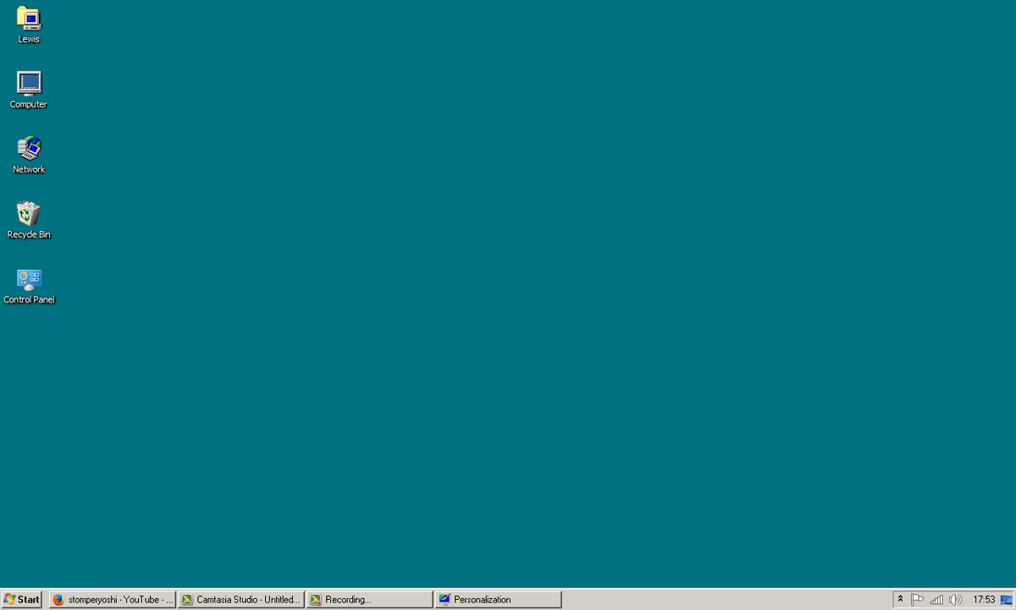